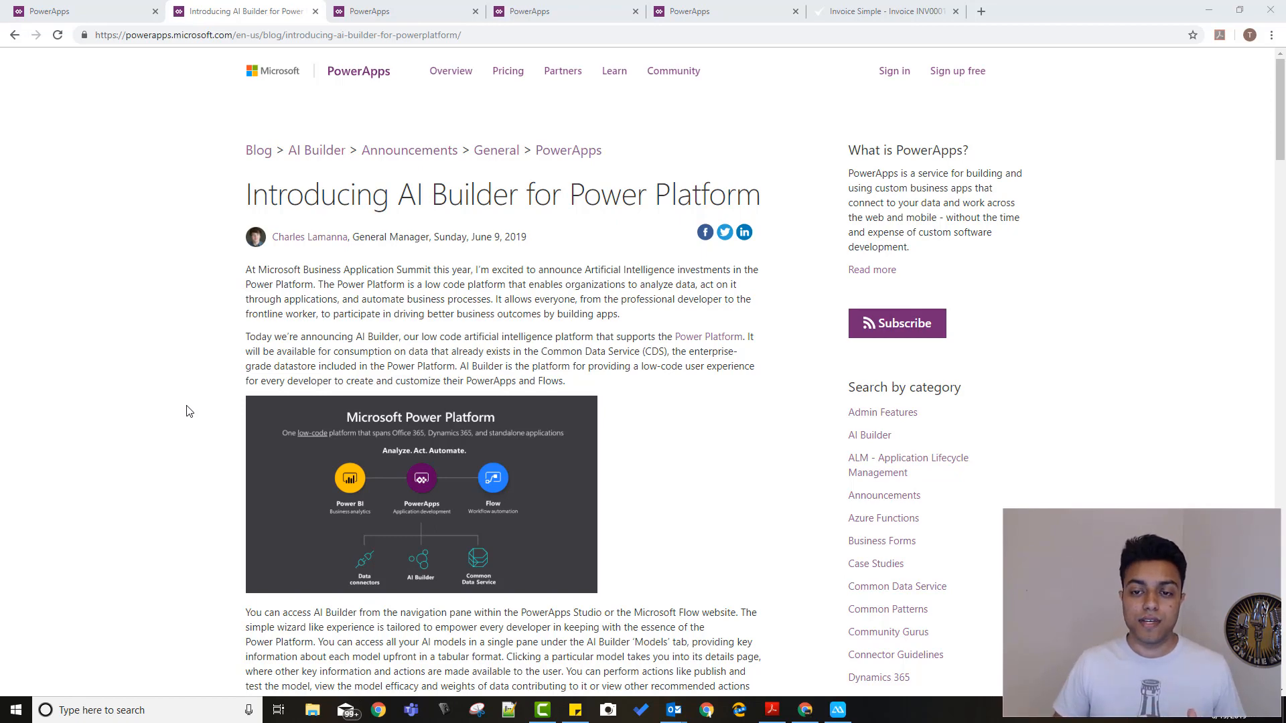
# Scroll the AI Builder blog past Object Detection to the Business Card Reader and Form Processing sections
pyautogui.scroll(-3)
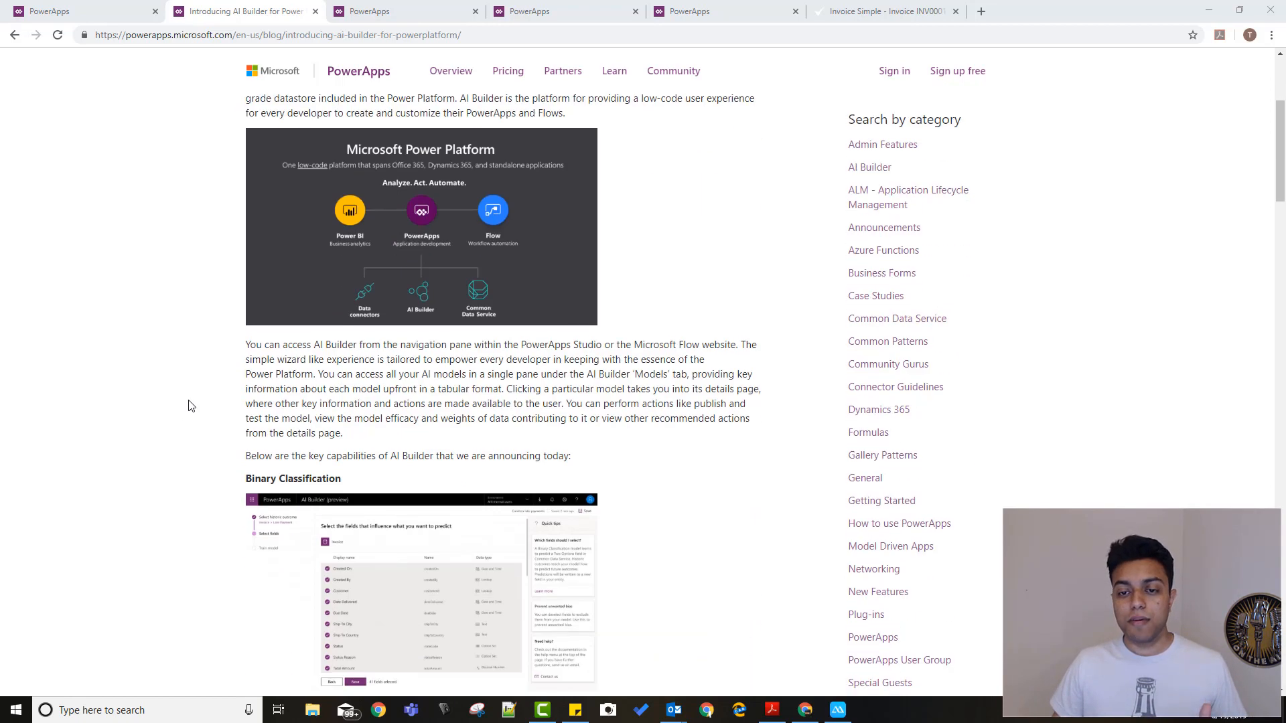
pyautogui.scroll(-3)
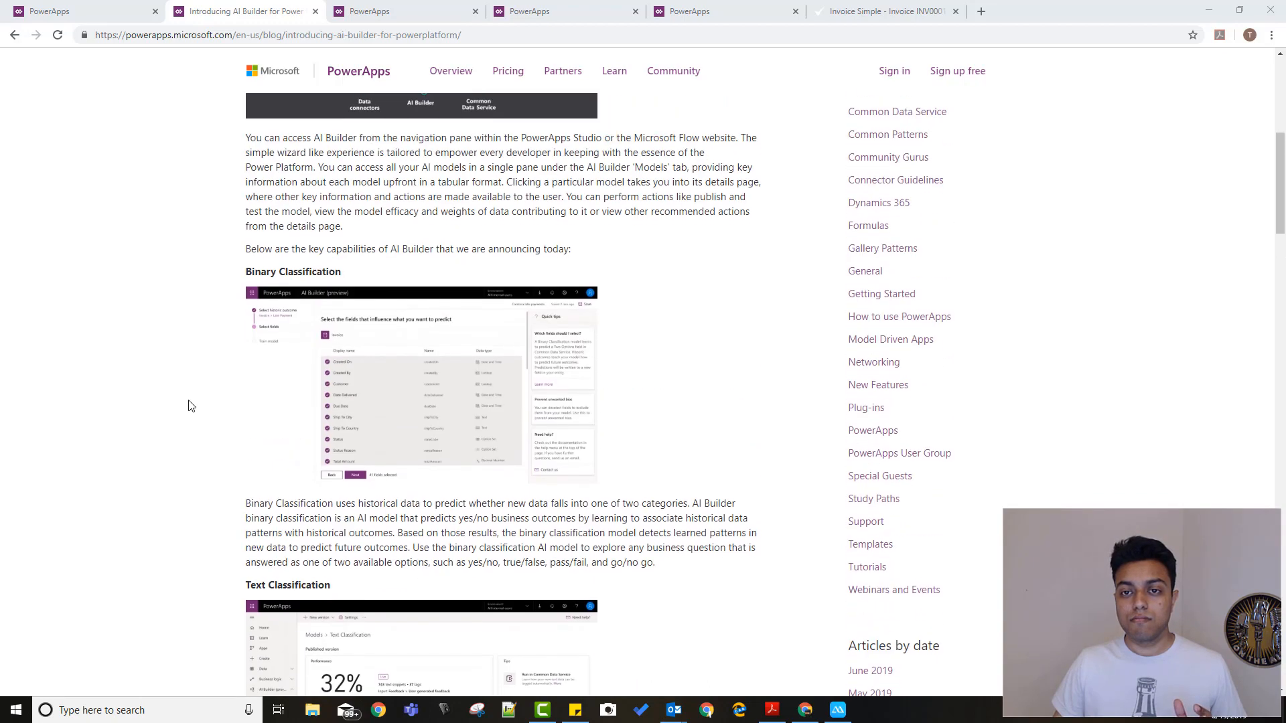
pyautogui.scroll(-3)
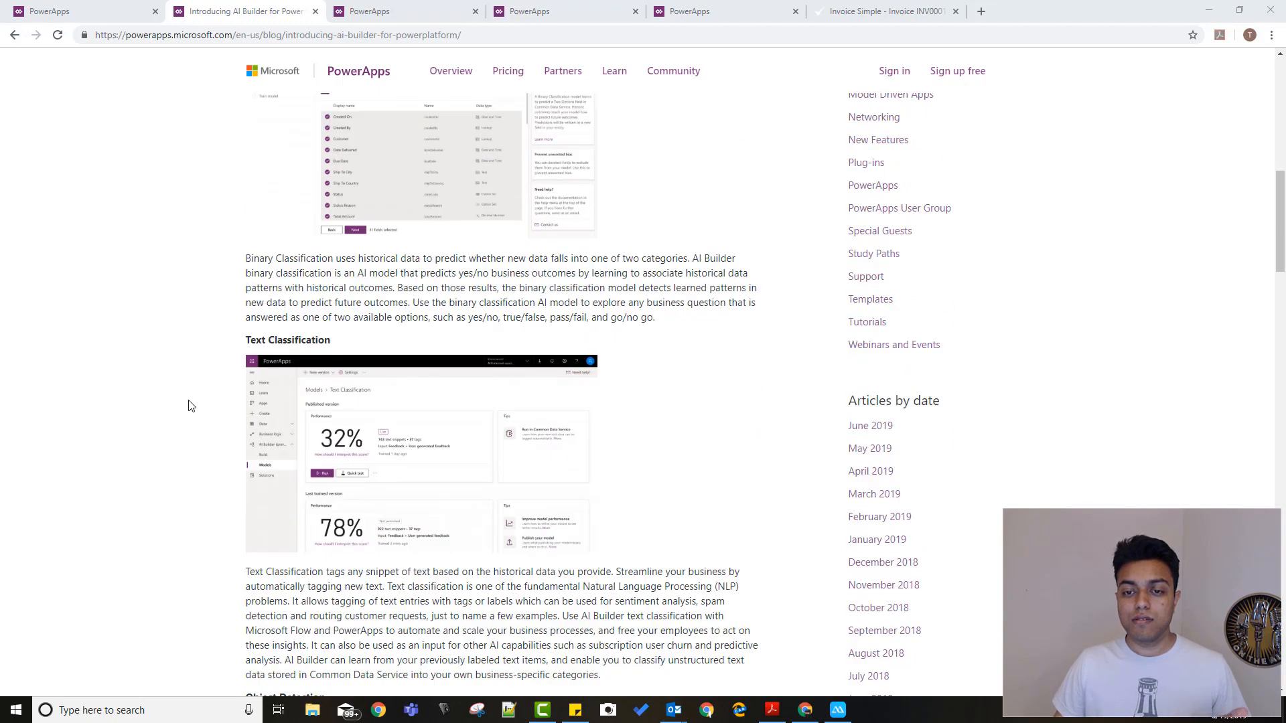
pyautogui.scroll(-3)
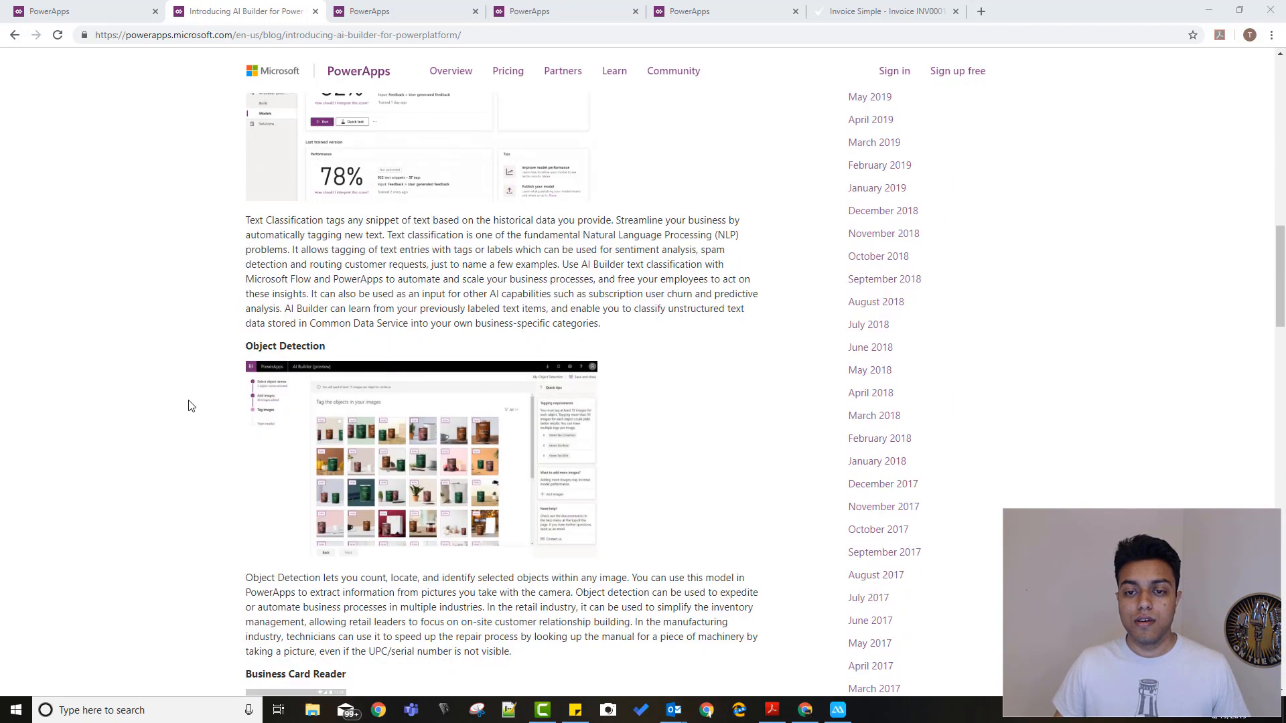
pyautogui.scroll(-3)
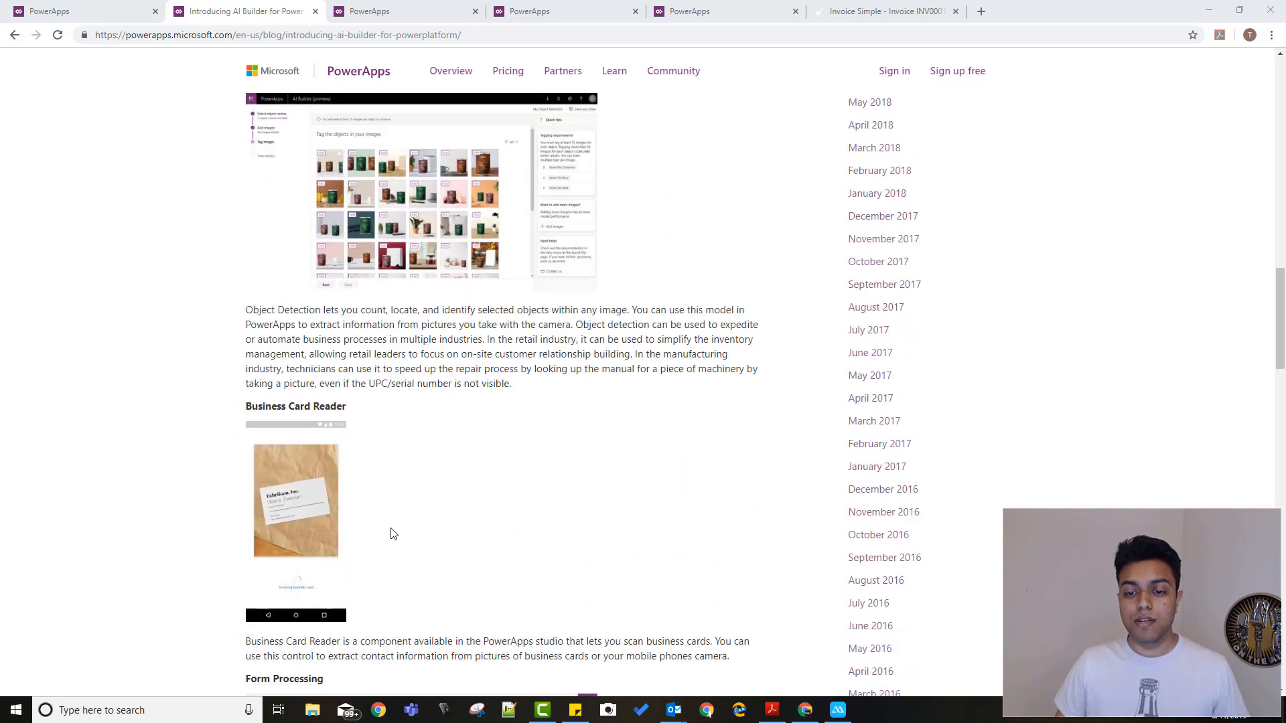
pyautogui.scroll(-3)
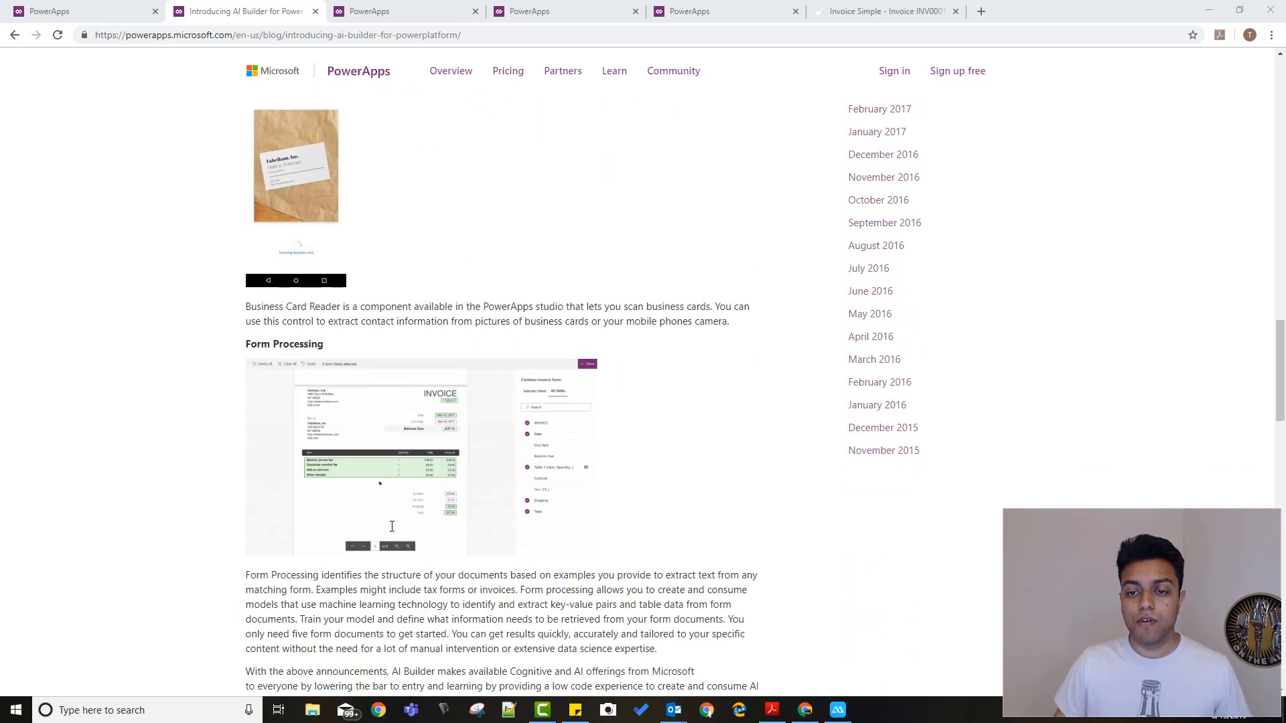
pyautogui.scroll(3)
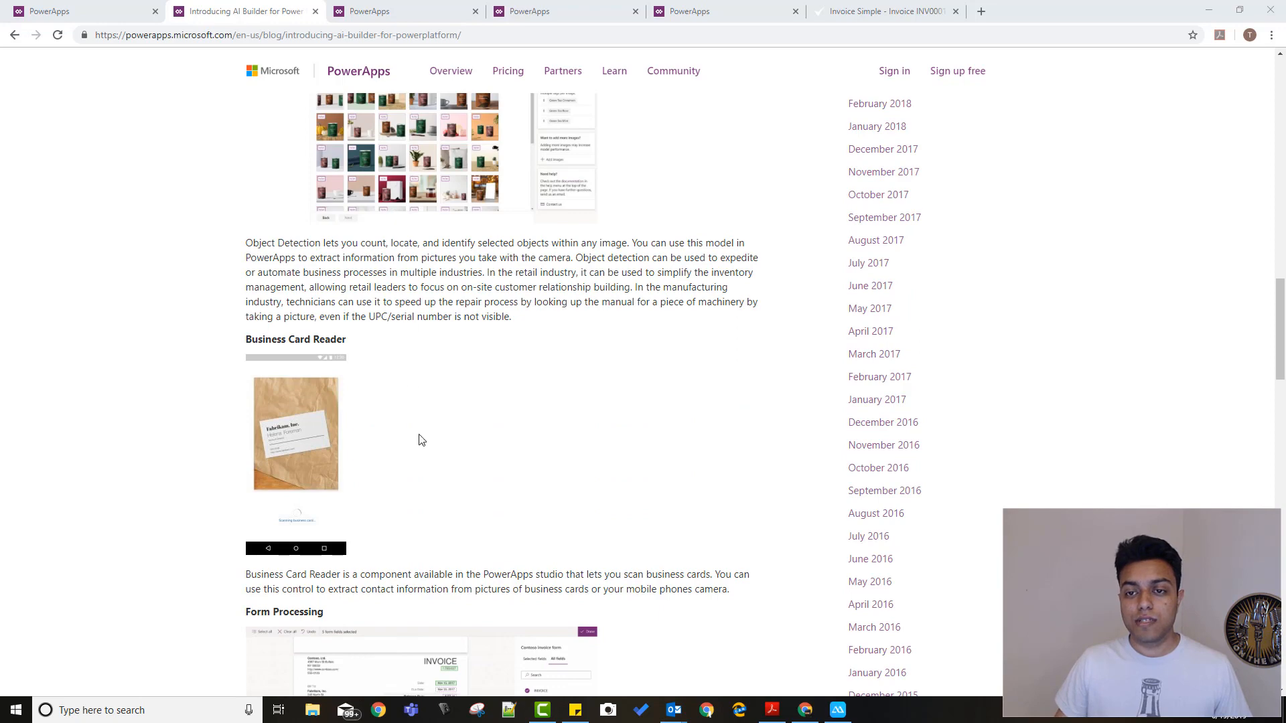
pyautogui.scroll(3)
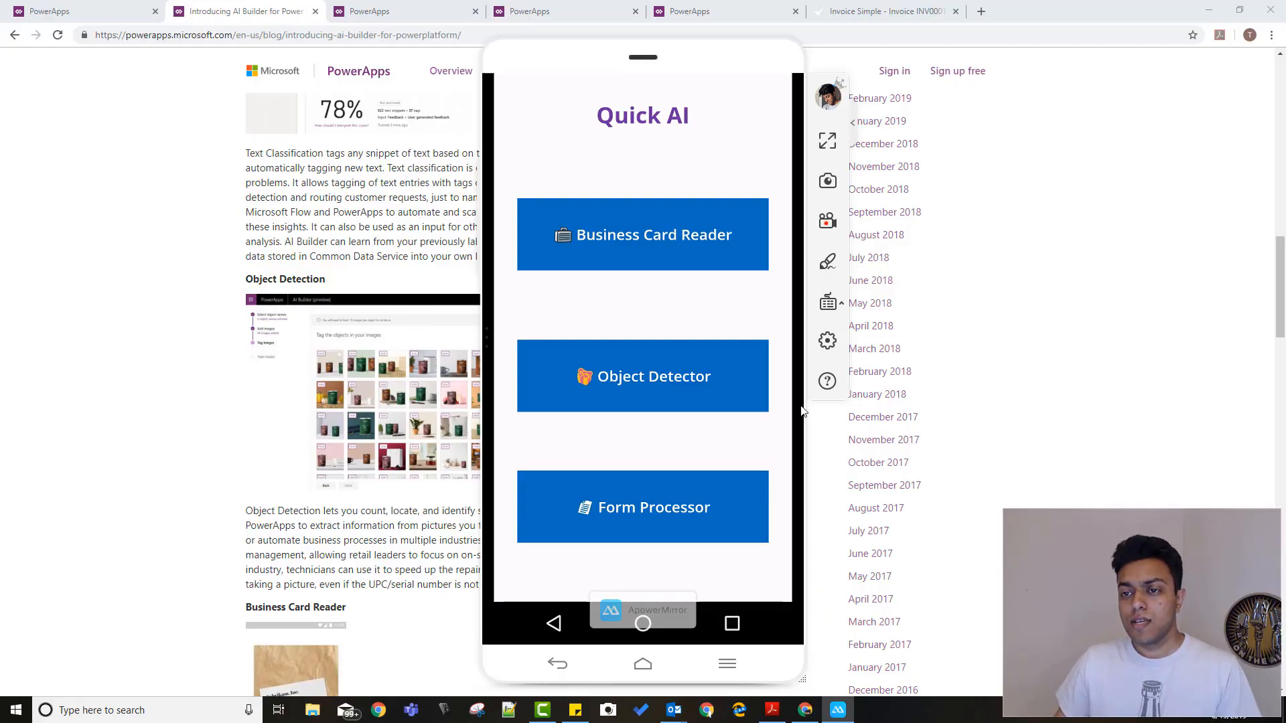
pyautogui.moveTo(795, 275)
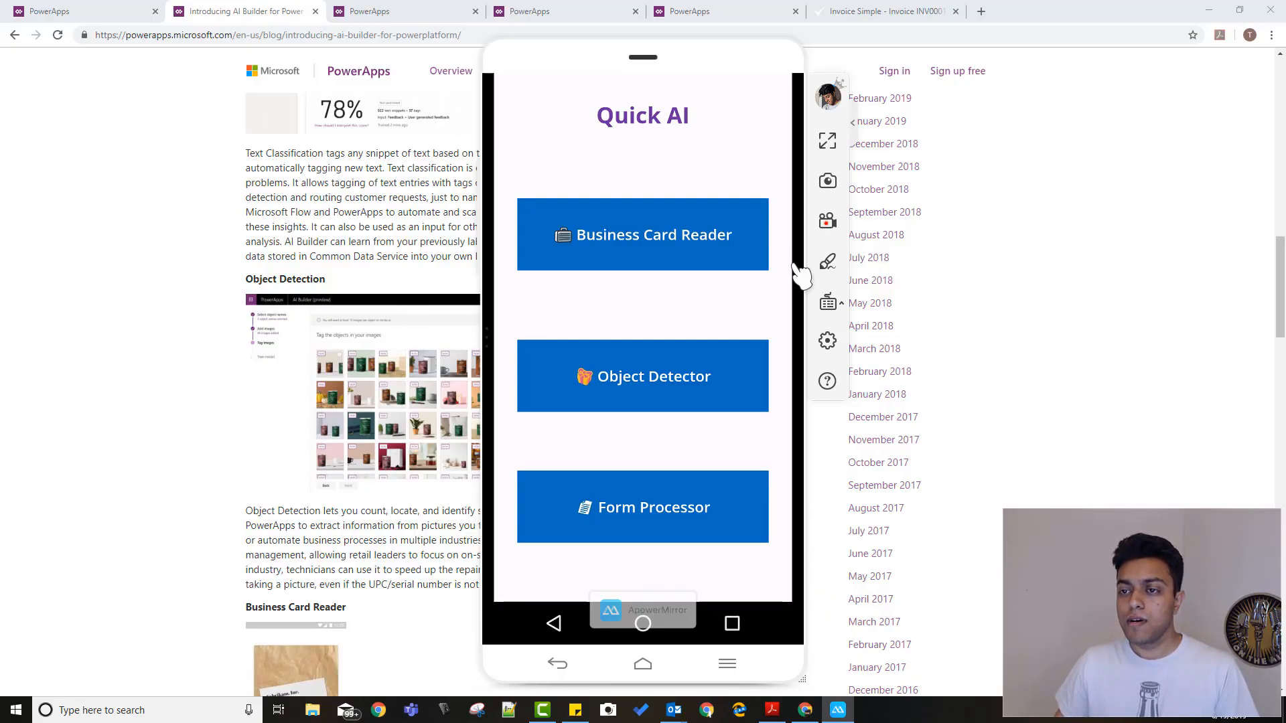
pyautogui.moveTo(712, 310)
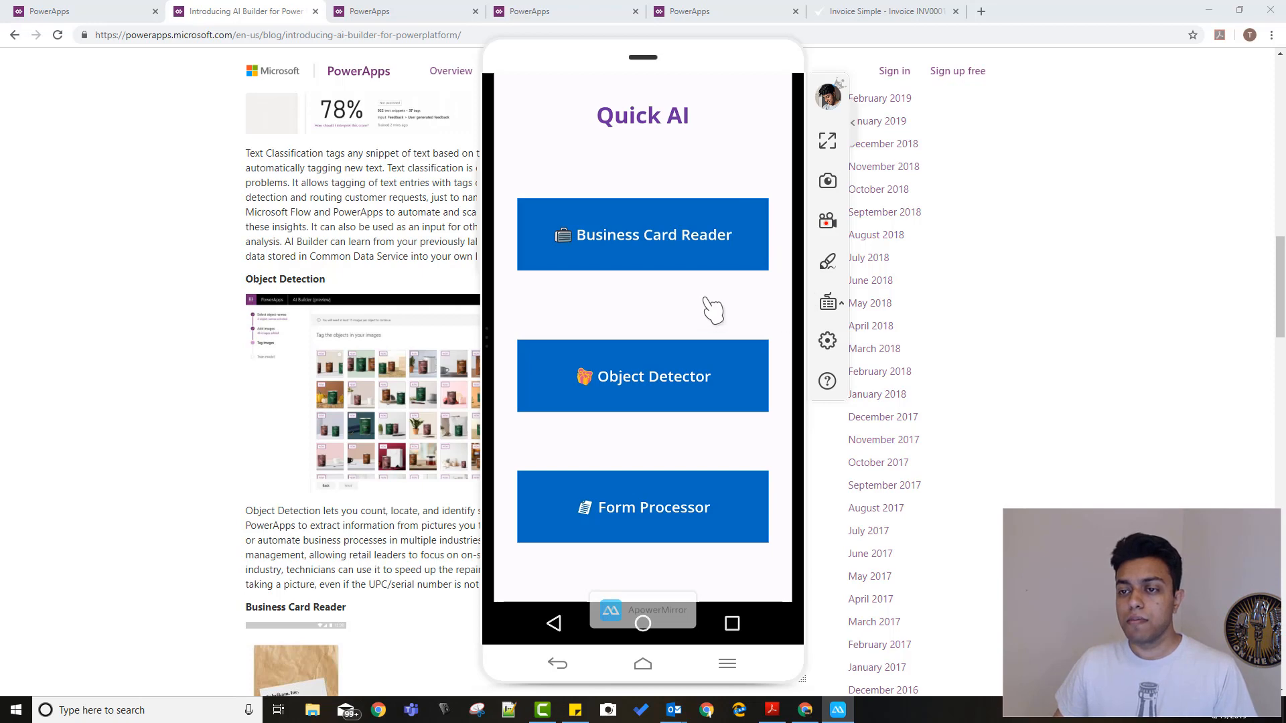
pyautogui.moveTo(662, 278)
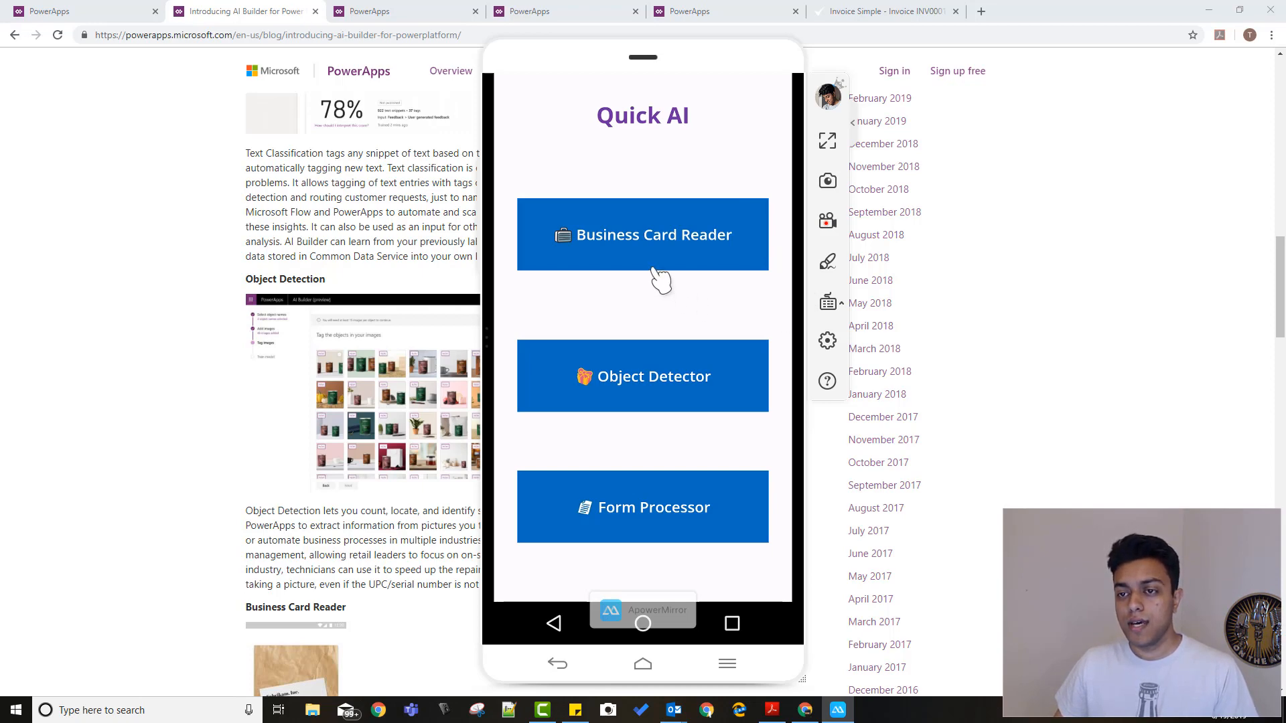
pyautogui.moveTo(660, 260)
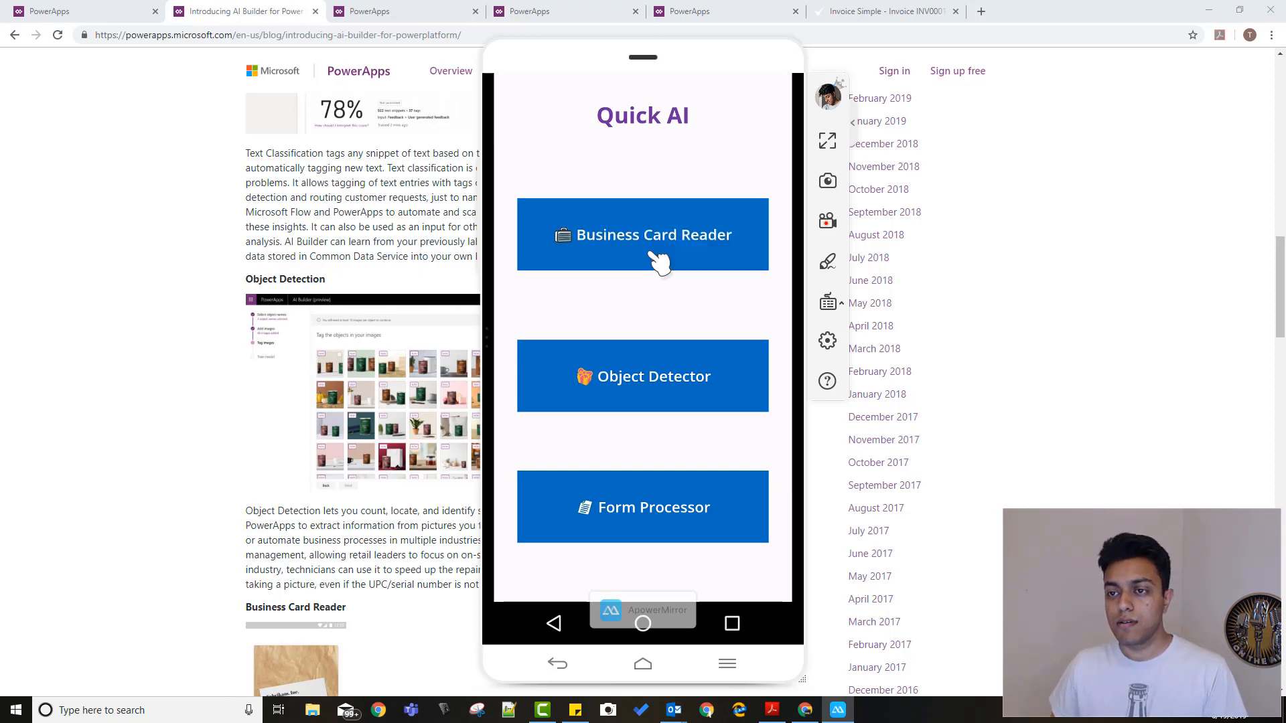
# Photograph a business card in the Business Card Reader and accept the captured photo
pyautogui.click(643, 234)
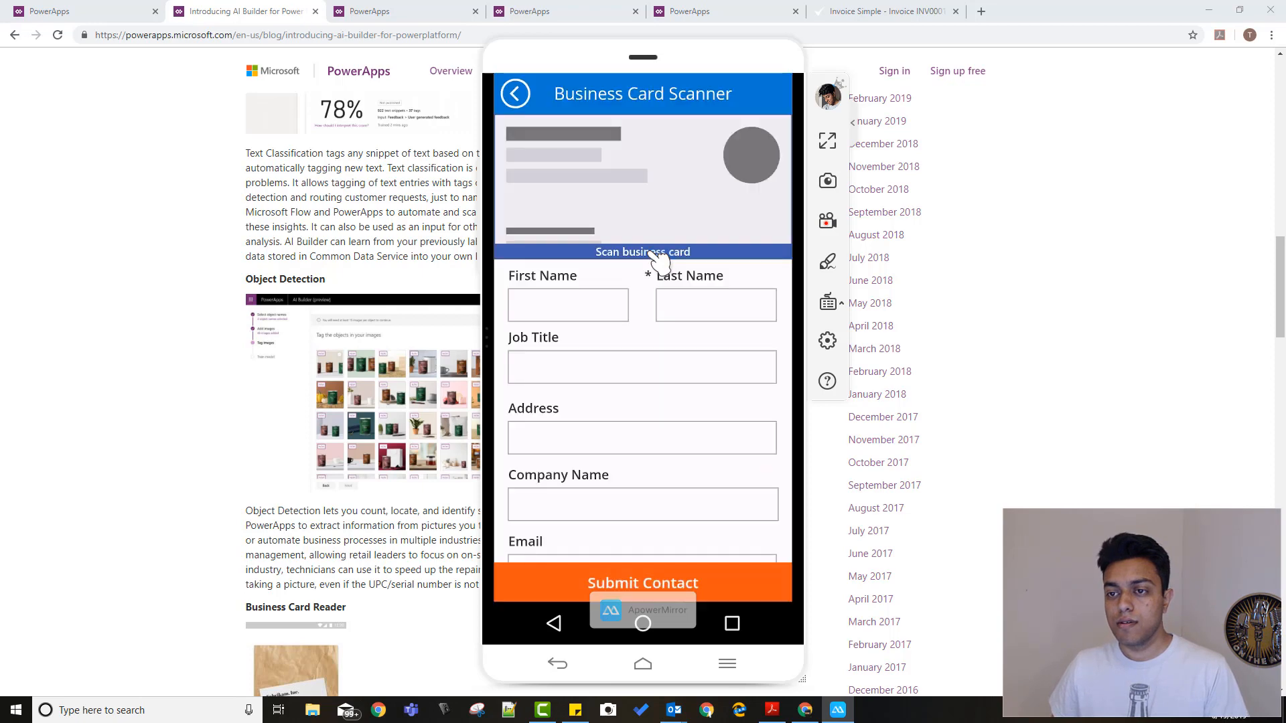
pyautogui.moveTo(722, 245)
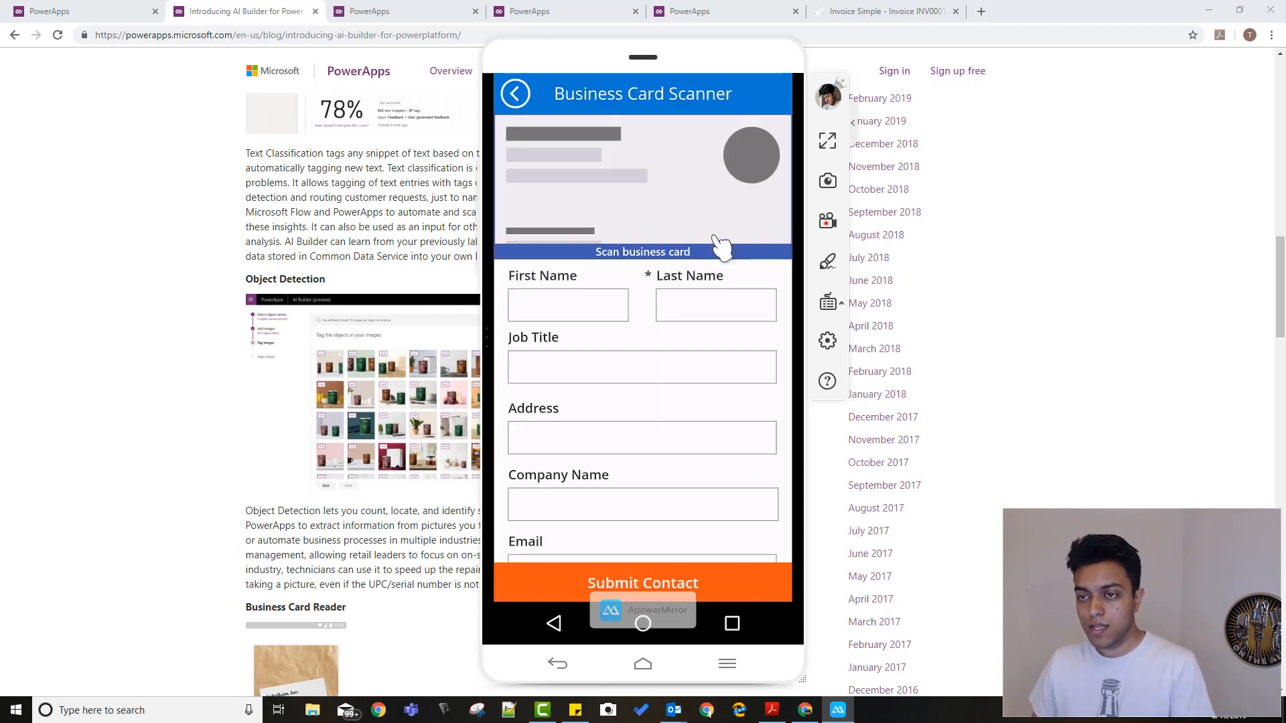
pyautogui.click(643, 252)
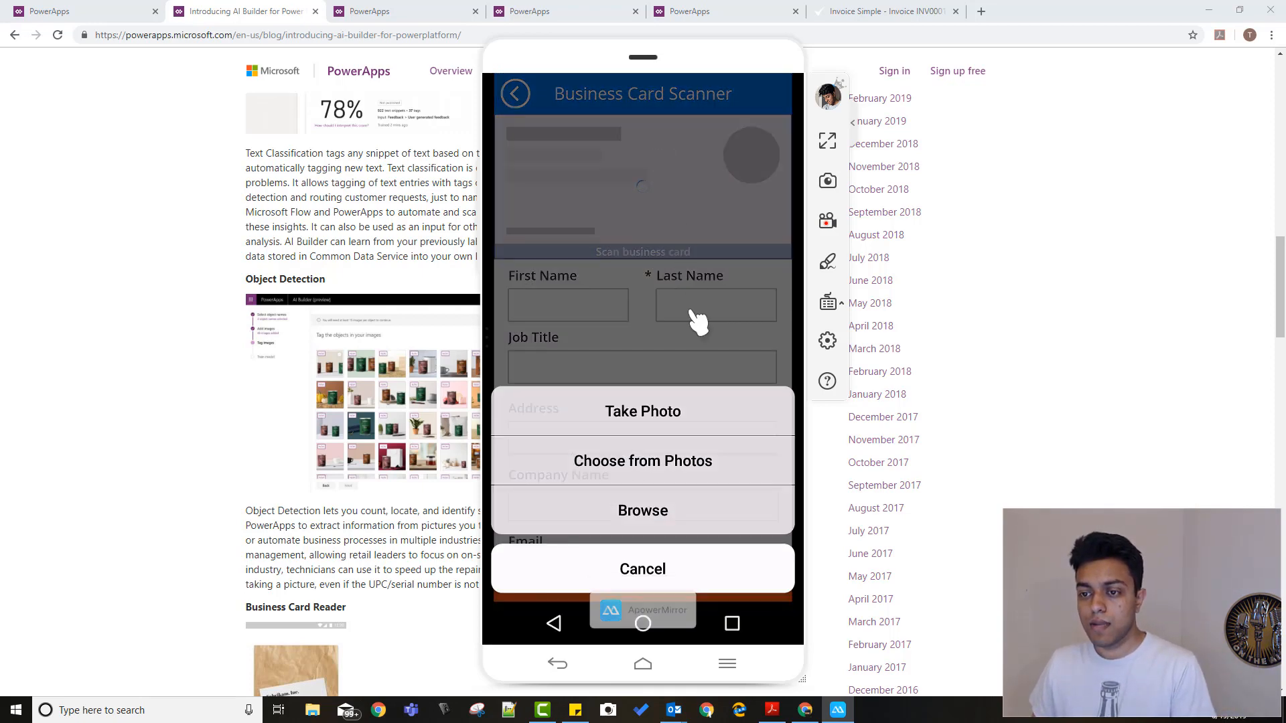
pyautogui.click(642, 569)
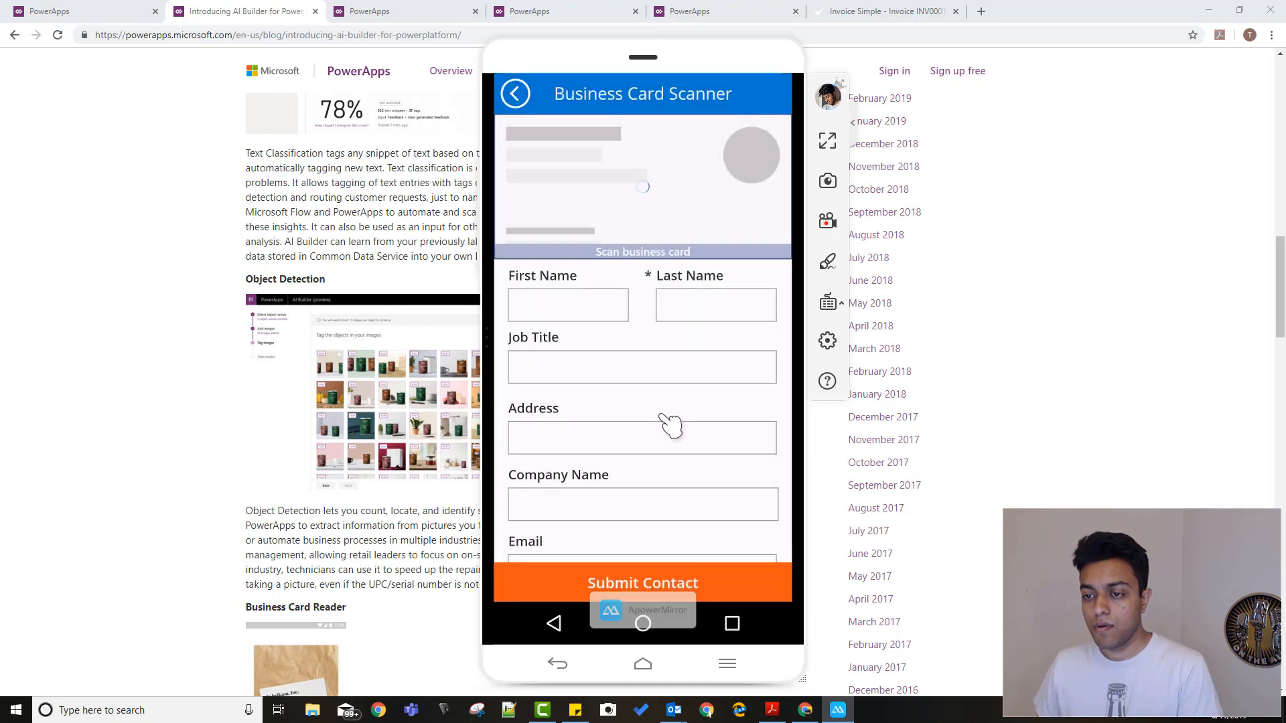
pyautogui.click(643, 252)
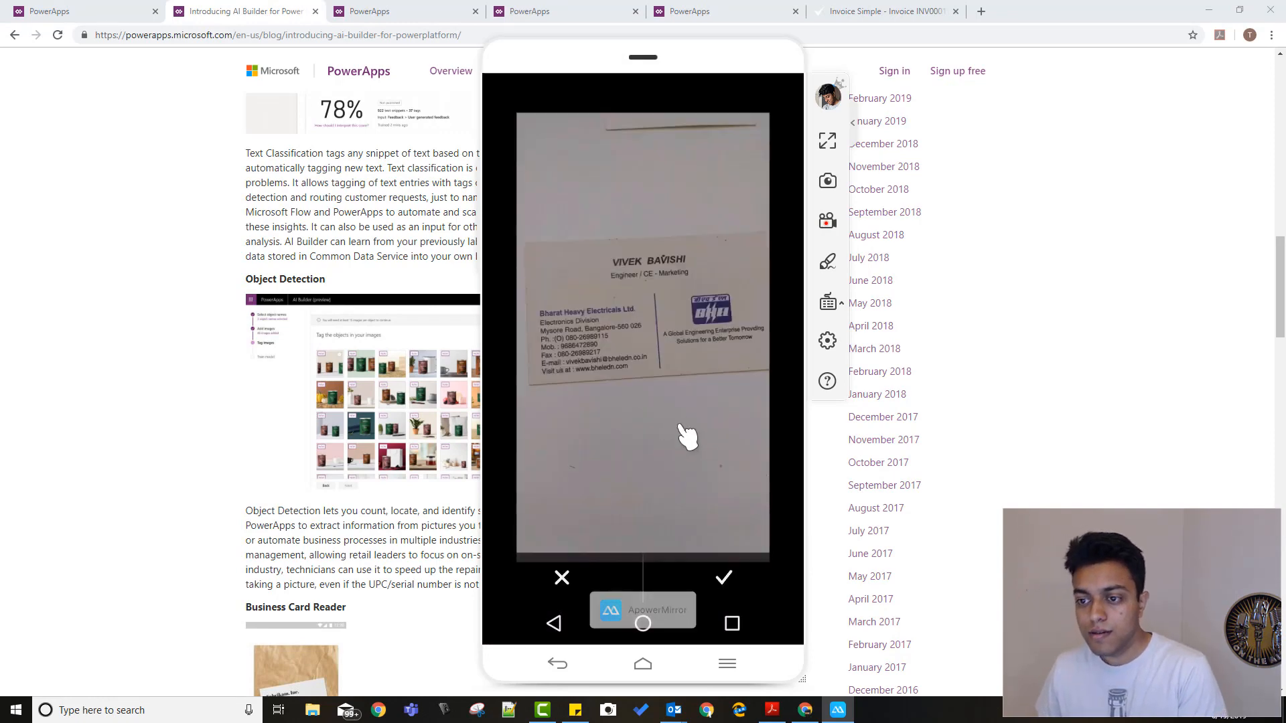
pyautogui.click(723, 578)
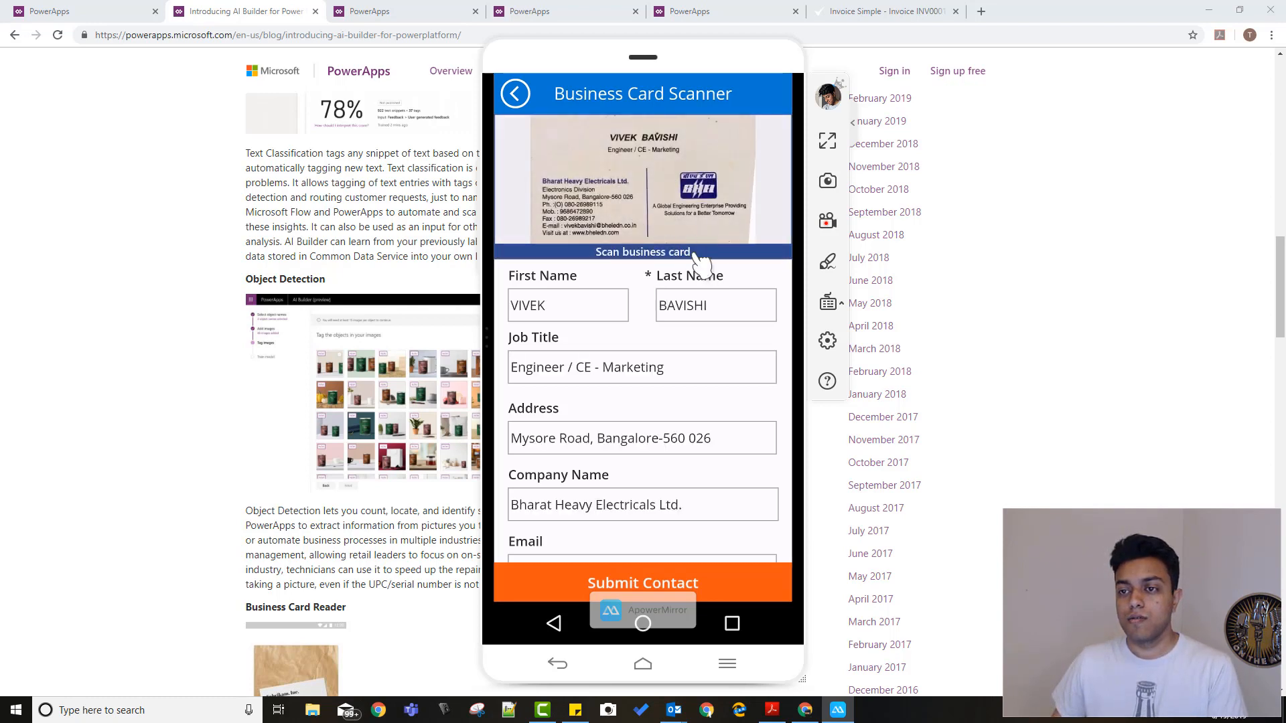
pyautogui.moveTo(677, 237)
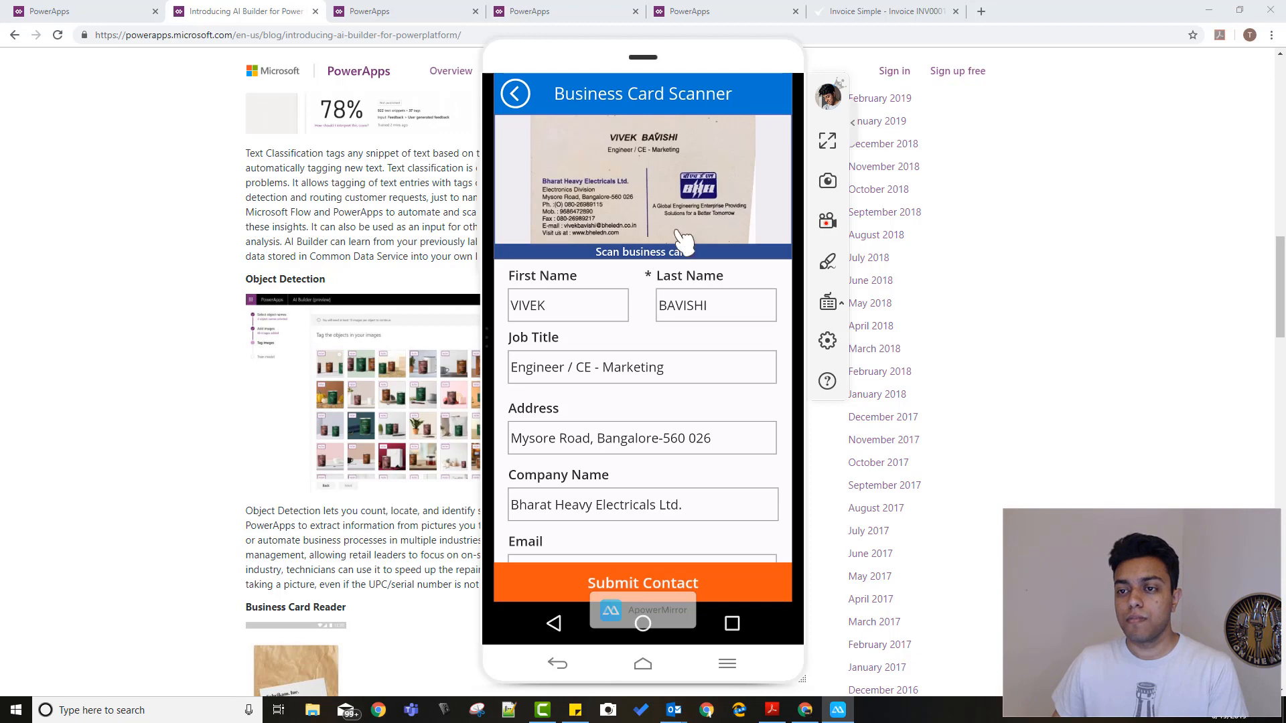
pyautogui.moveTo(587, 332)
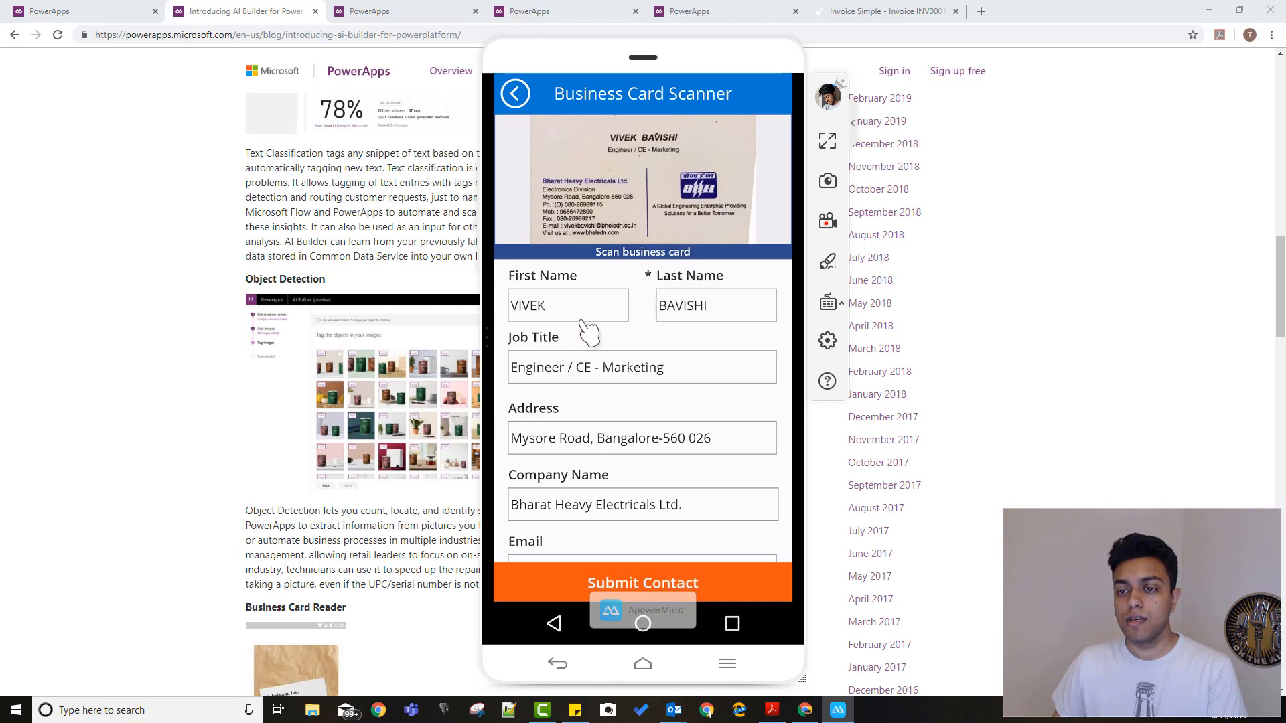
# Scroll the scanner form down to the extracted Email, Mobile Phone and Website fields
pyautogui.scroll(-3)
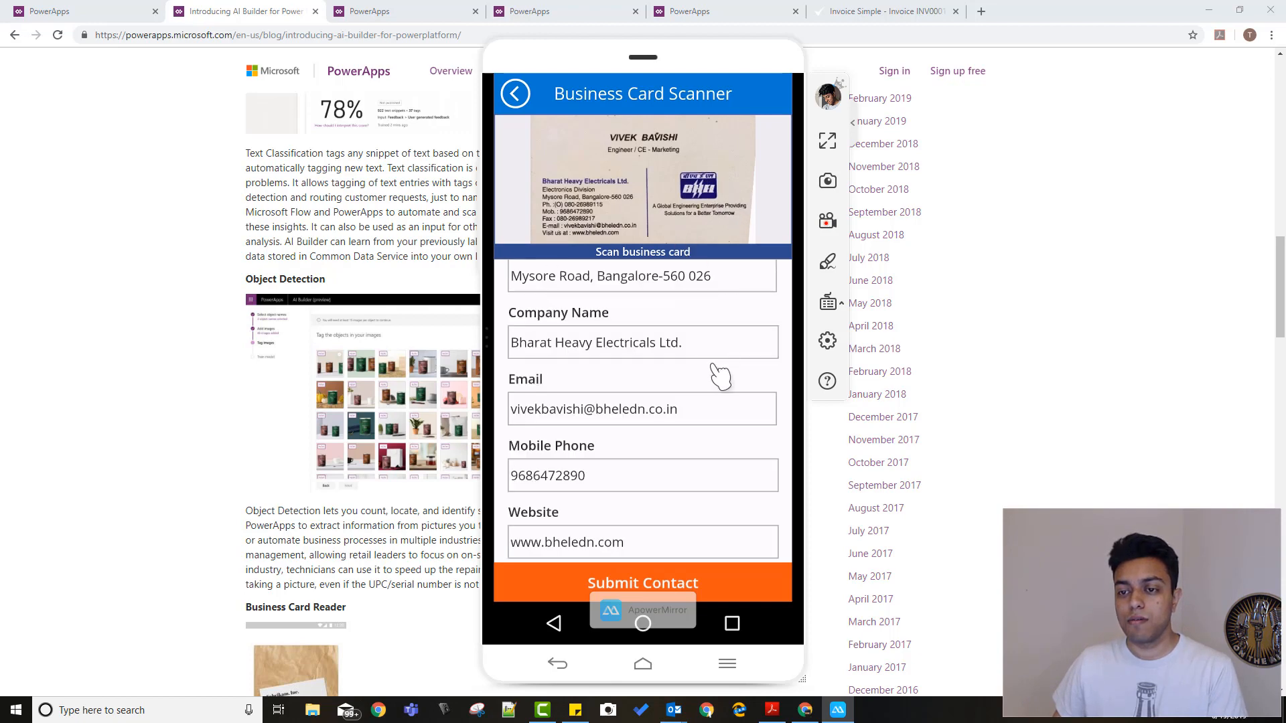
pyautogui.moveTo(652, 422)
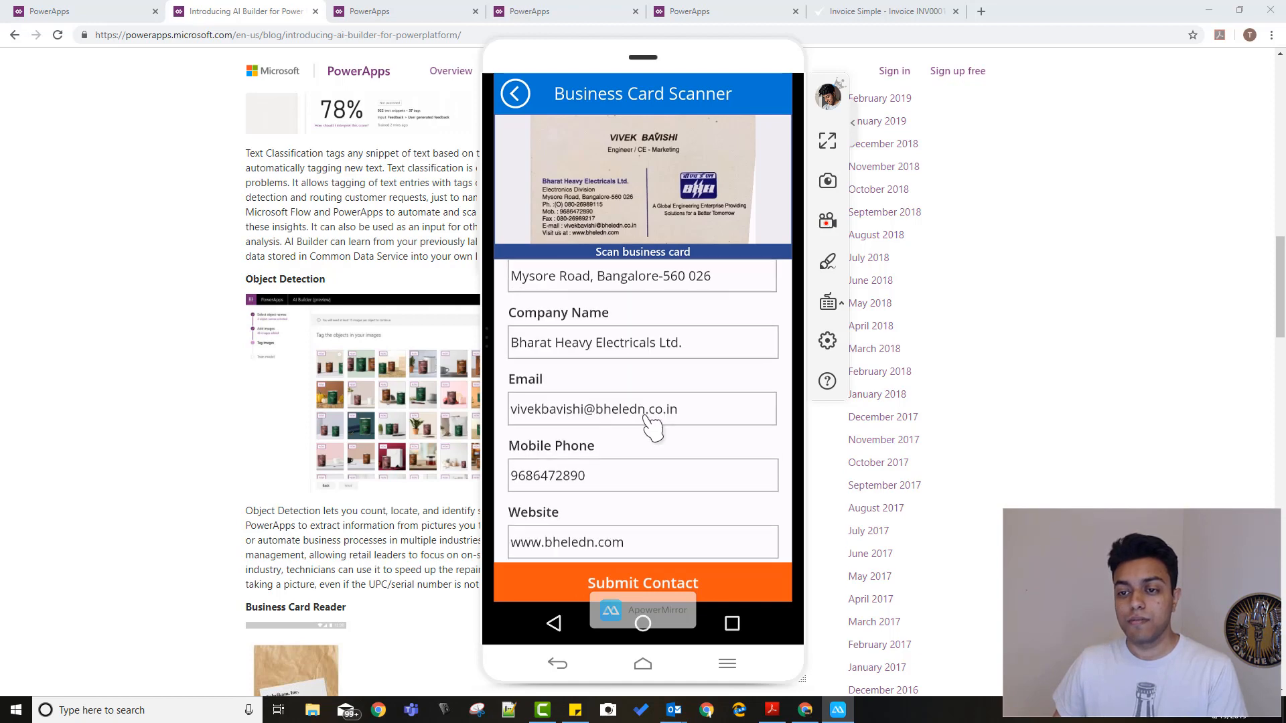
pyautogui.moveTo(647, 457)
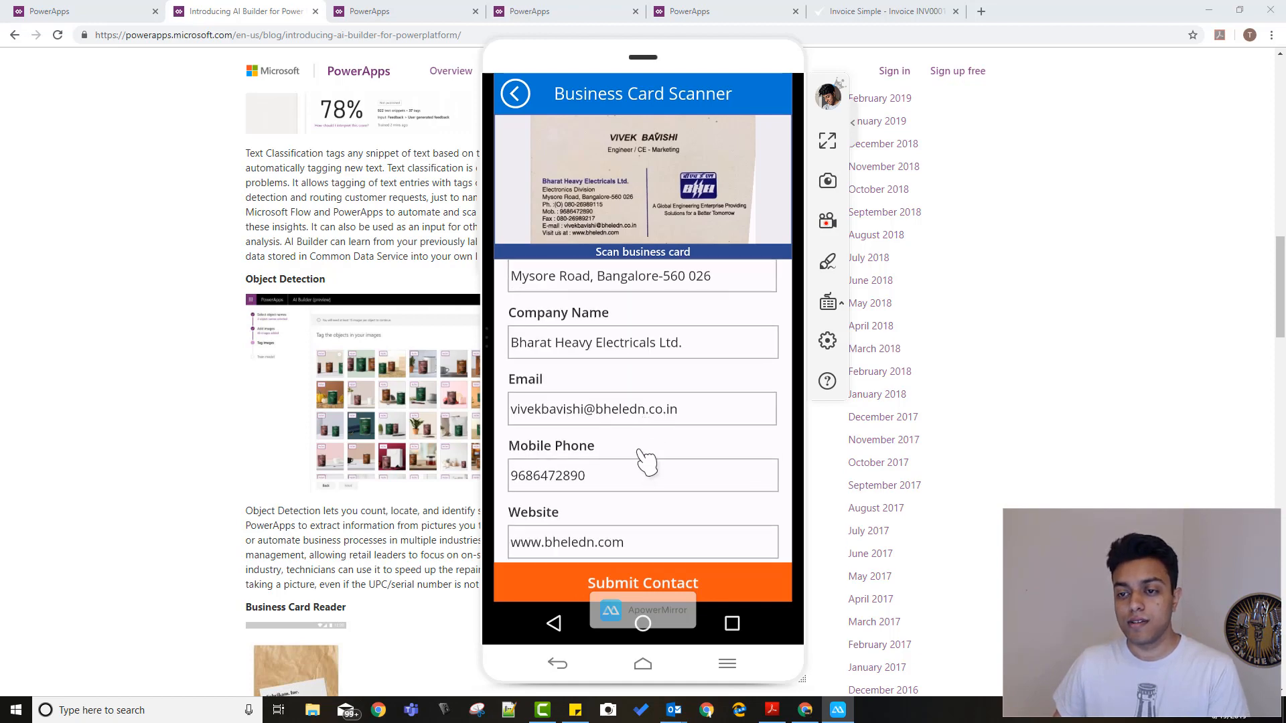
pyautogui.moveTo(684, 525)
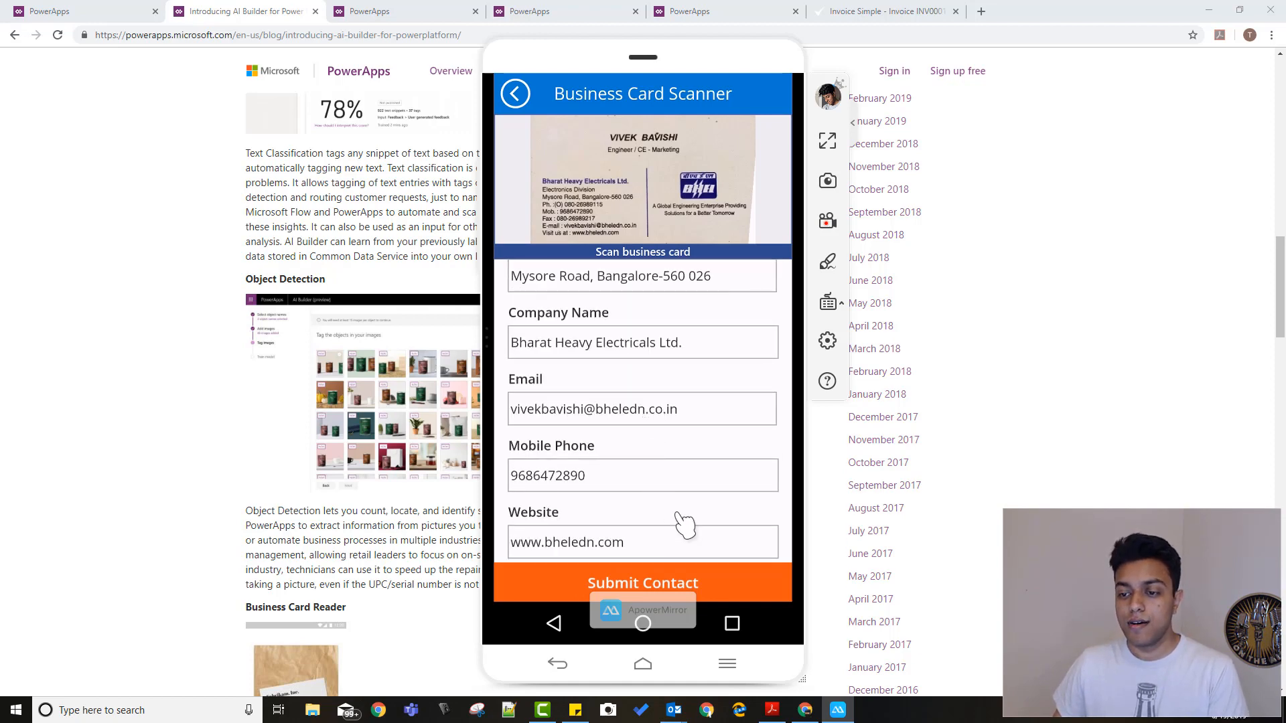
pyautogui.moveTo(727, 589)
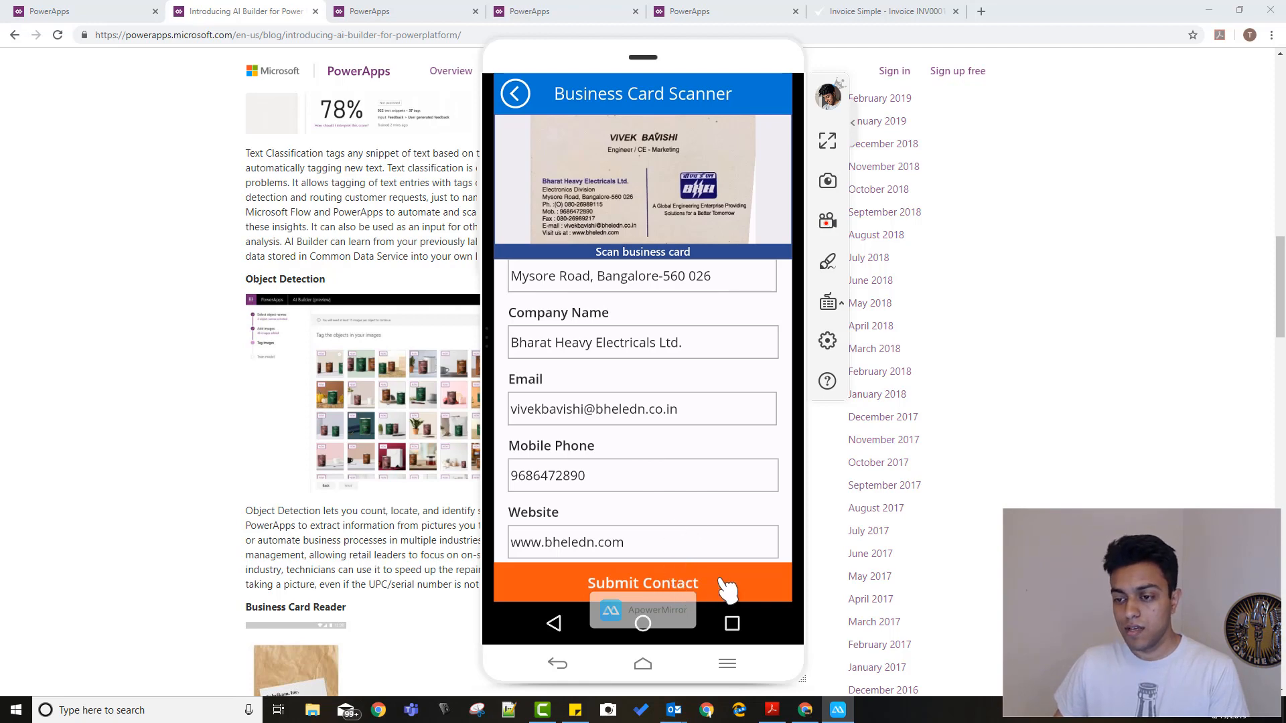
# Submit the scanned contact and reach the 'Contact added successfully' confirmation
pyautogui.click(642, 582)
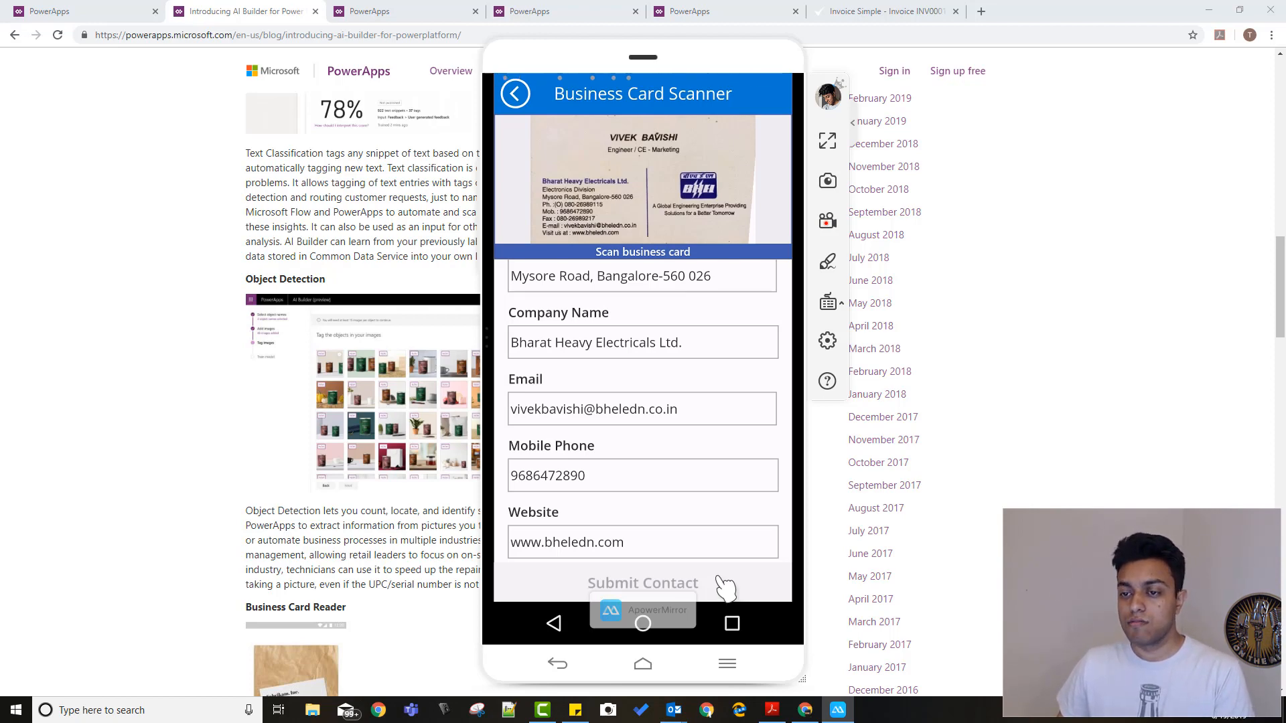
pyautogui.click(642, 582)
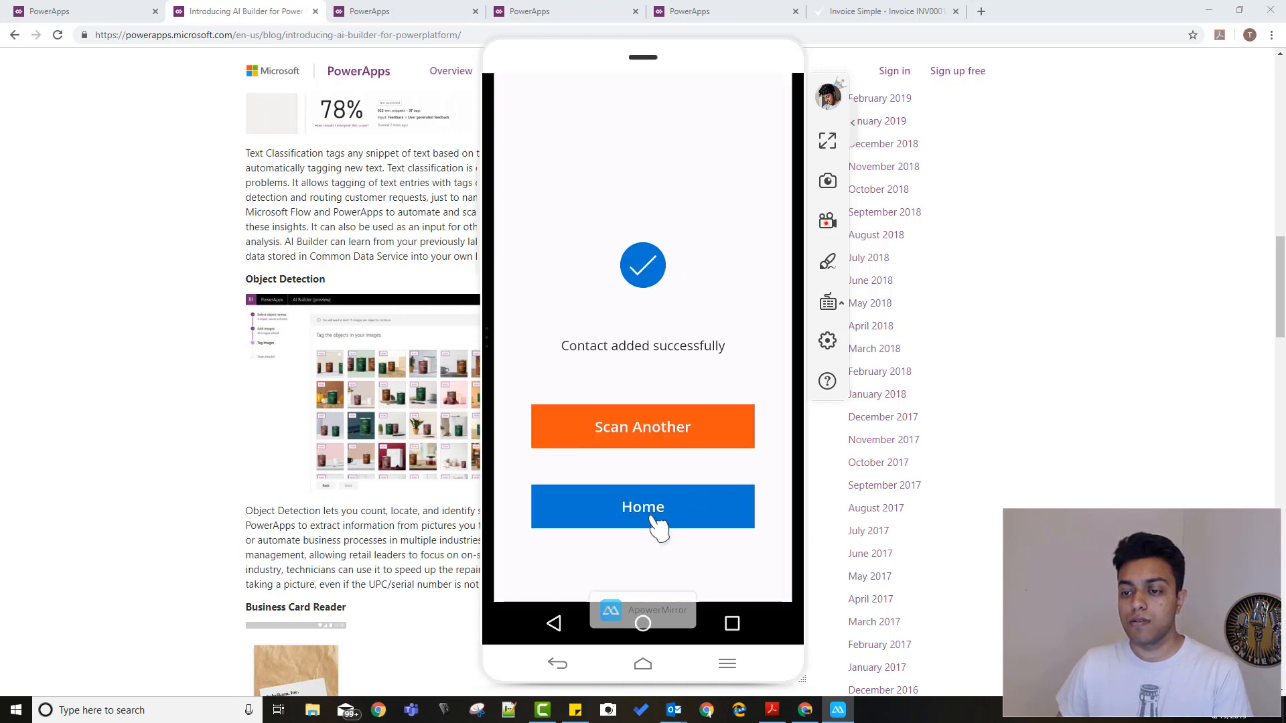
# Enter the Object Detector and bring up the photo source options for the swag image
pyautogui.click(643, 507)
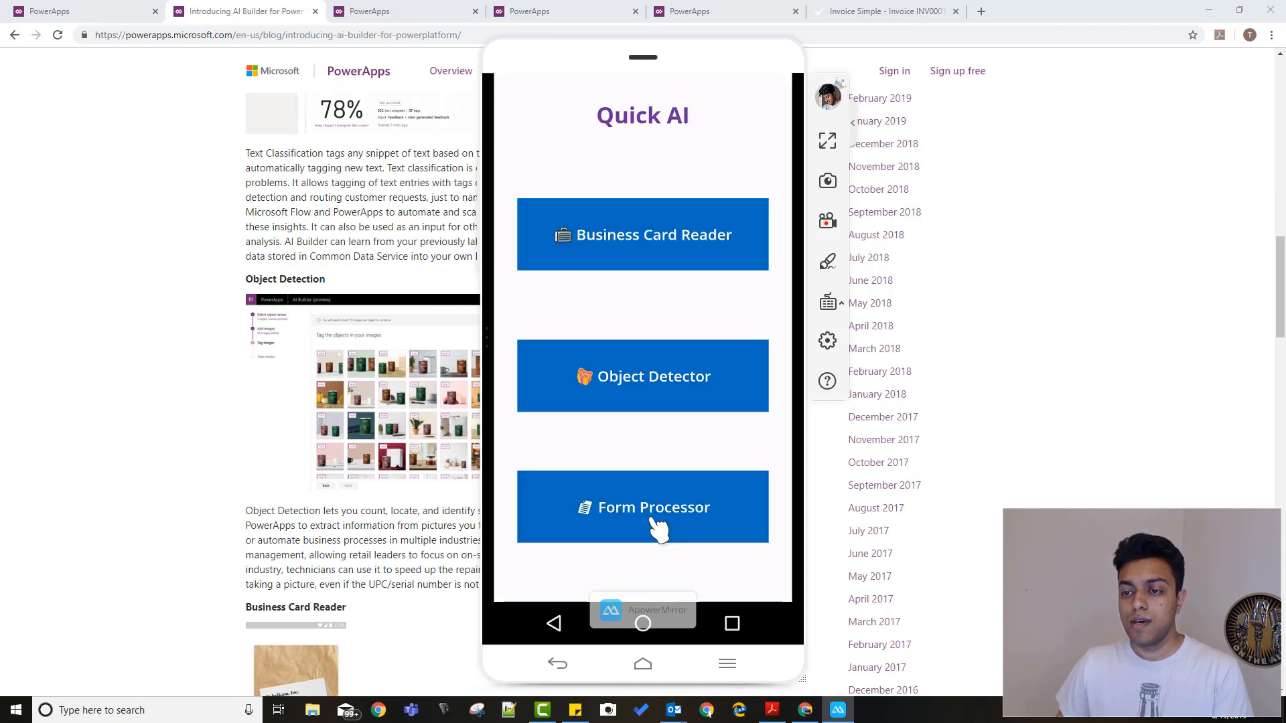
pyautogui.moveTo(670, 387)
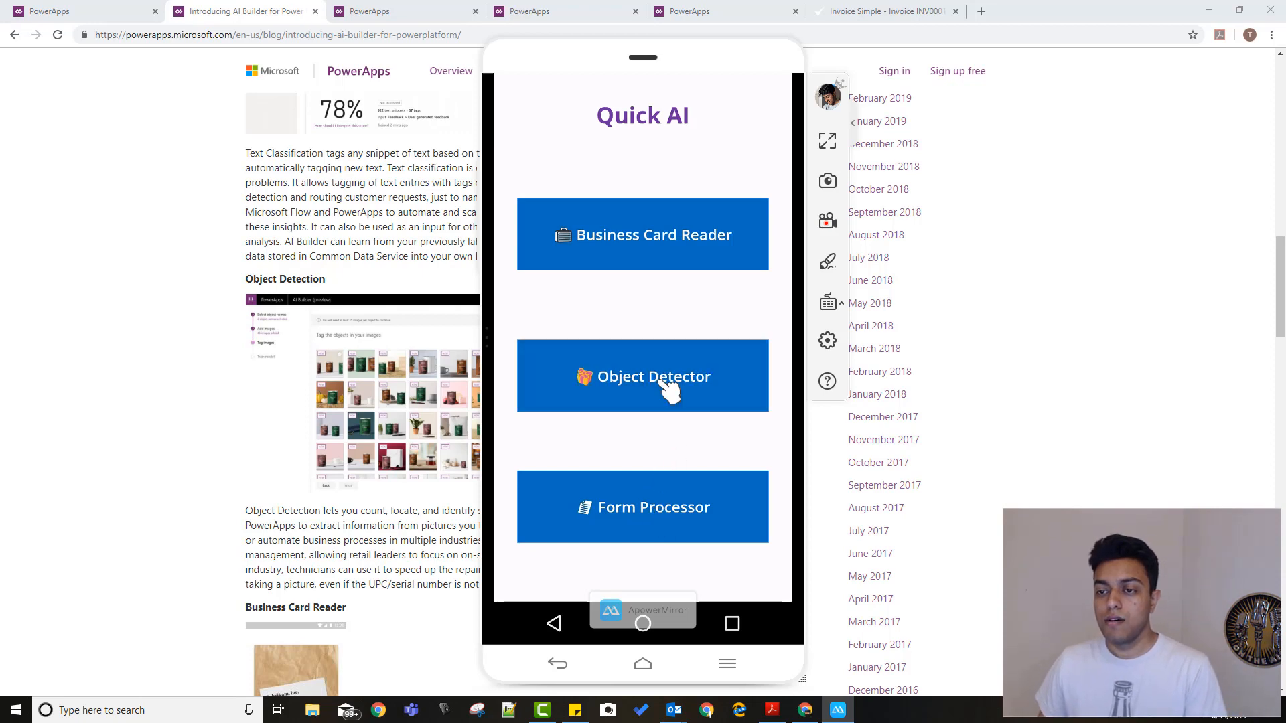
pyautogui.click(642, 376)
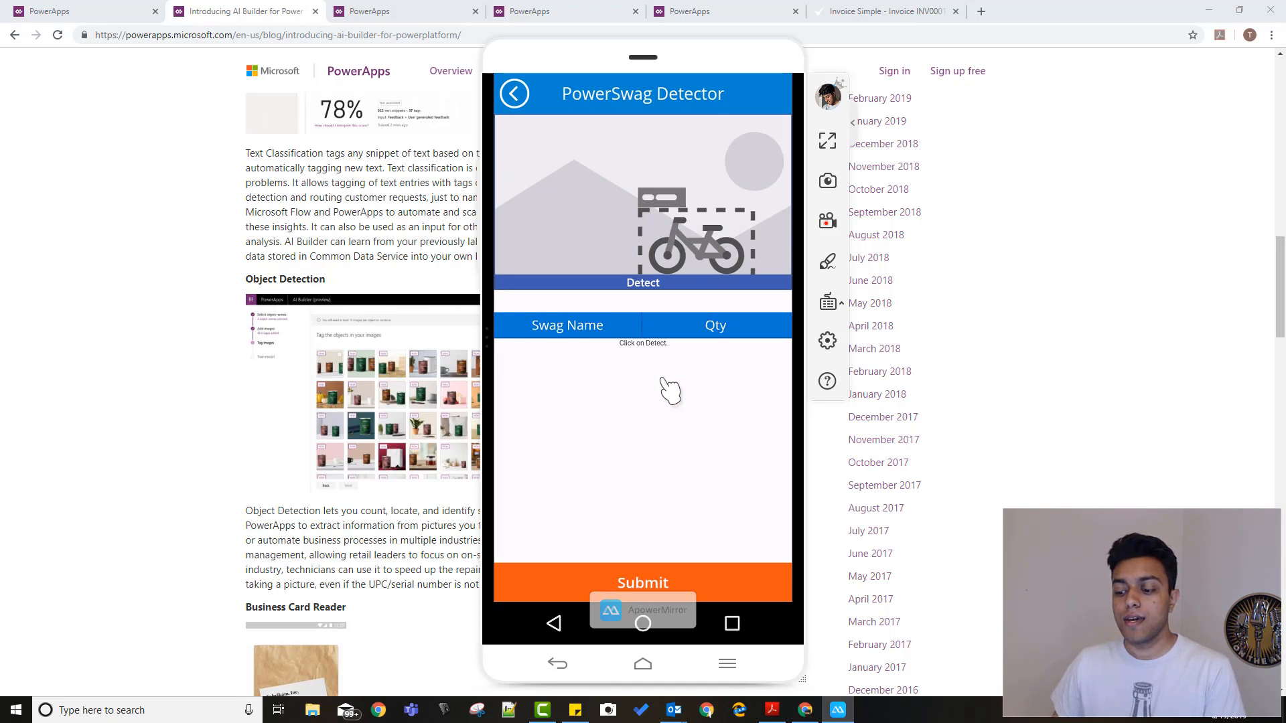
pyautogui.moveTo(673, 250)
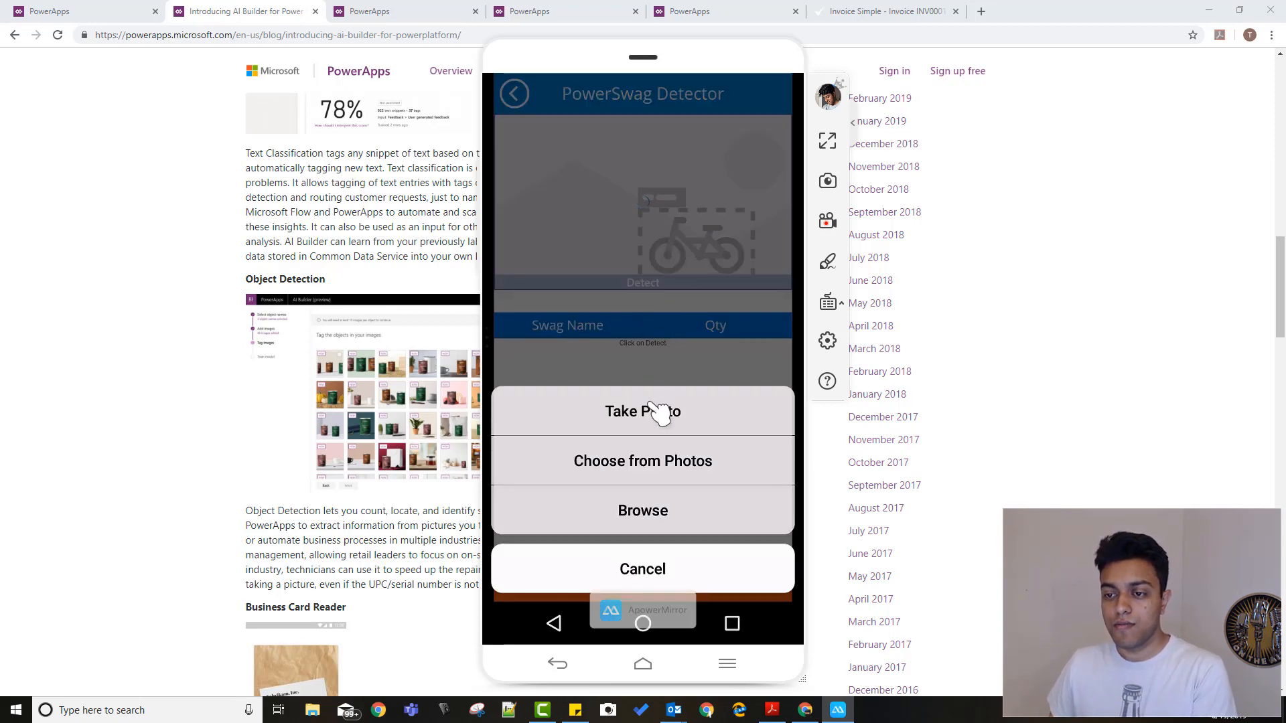
# Take a photo of the badges and stickers and accept it into the PowerSwag Detector
pyautogui.click(643, 411)
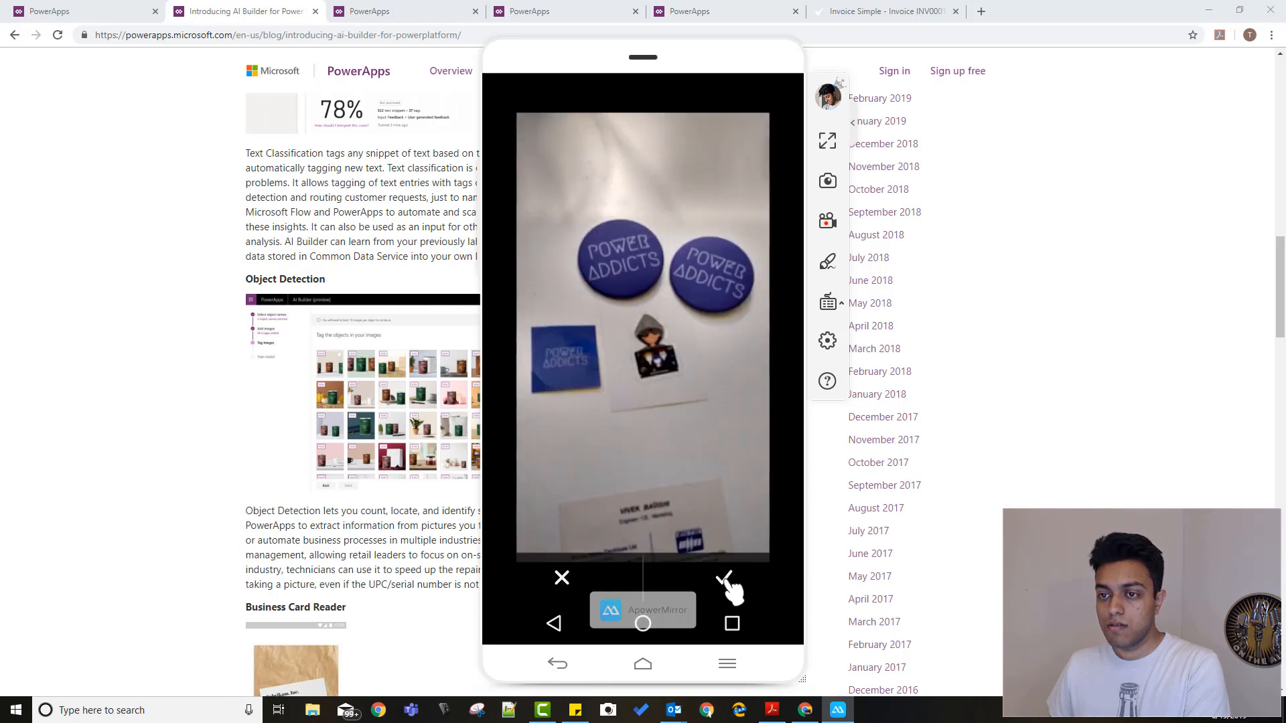
pyautogui.click(724, 578)
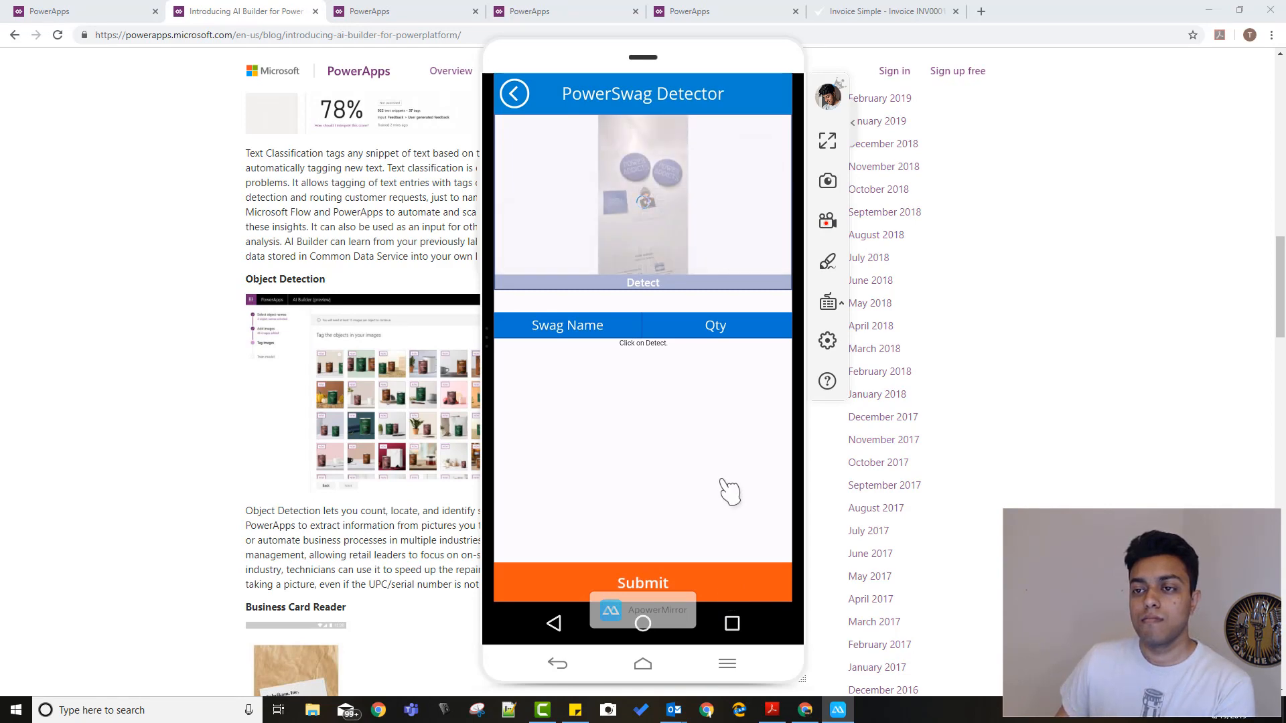
# Run Detect to count two PowerAddicts Badges, one TDG Sticker and one PowerAddicts Sticker, then go back home
pyautogui.click(643, 282)
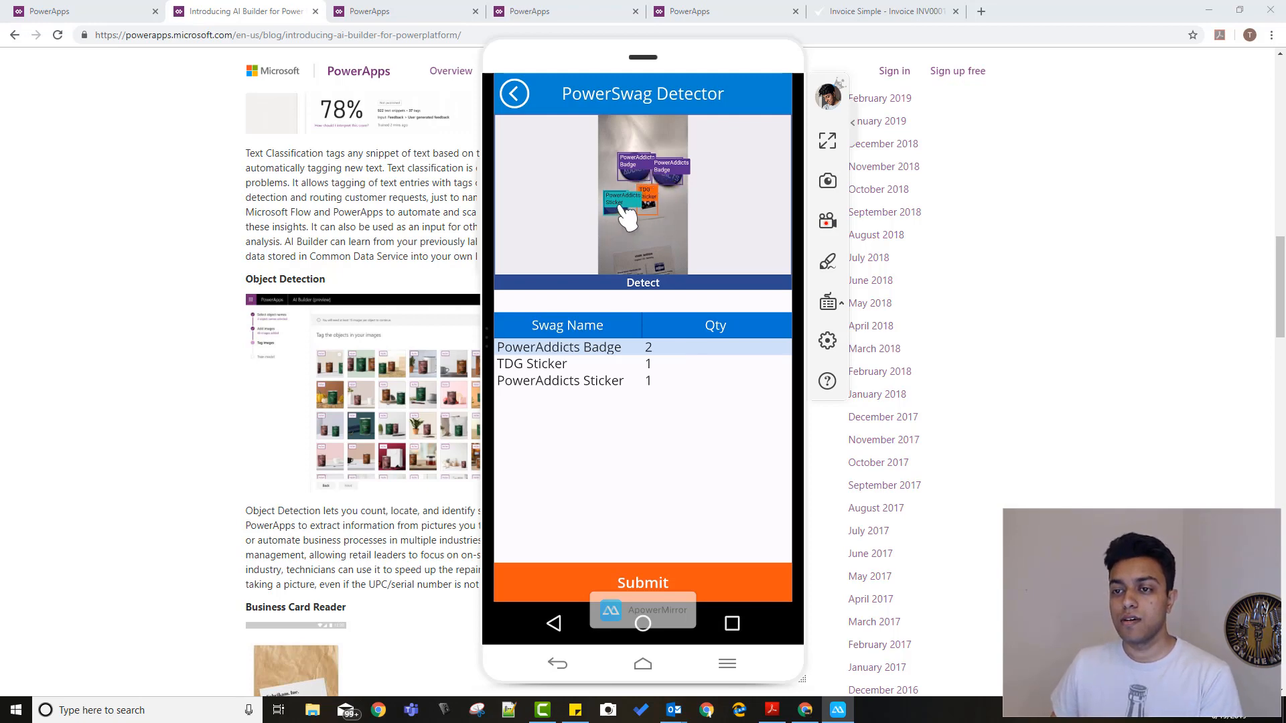
pyautogui.moveTo(670, 245)
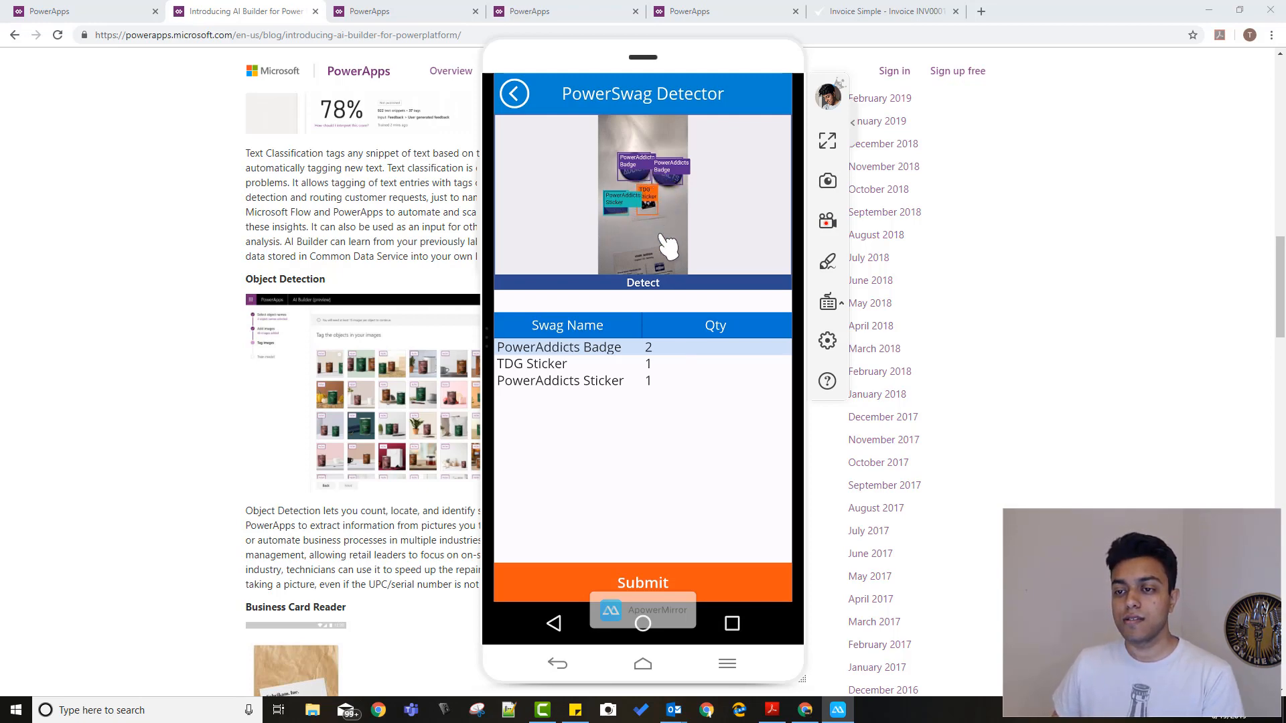
pyautogui.moveTo(628, 365)
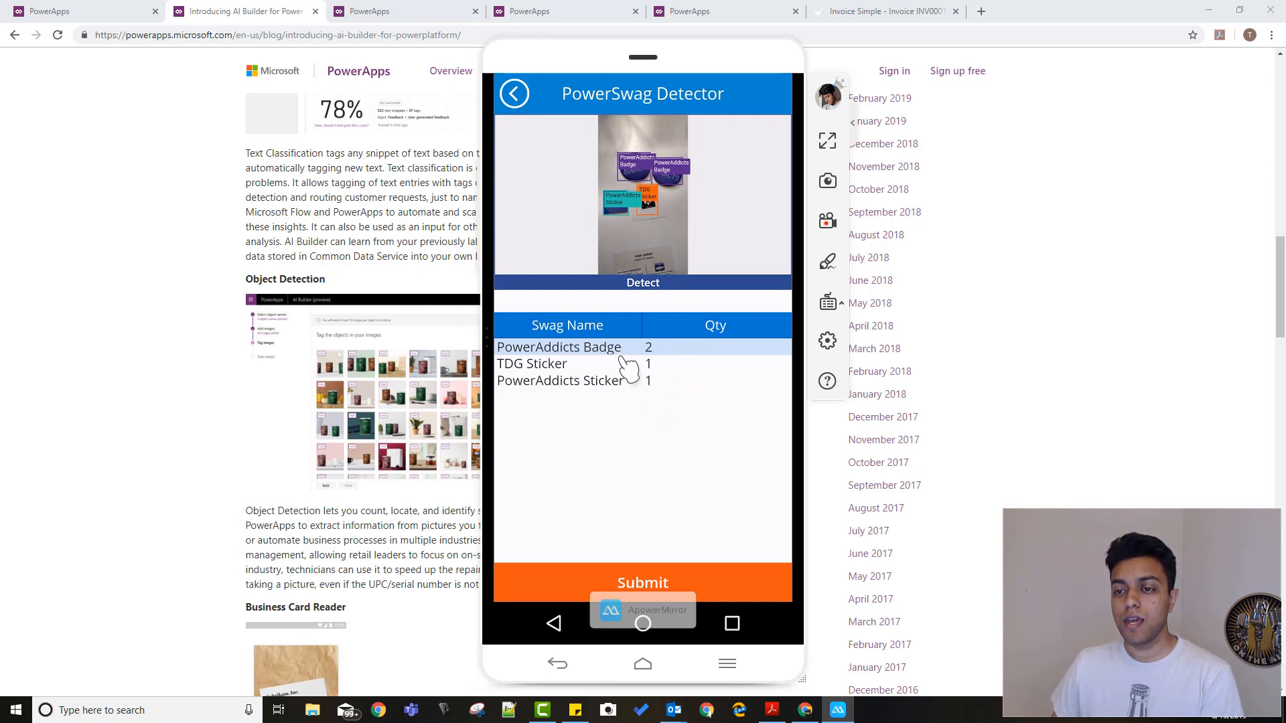
pyautogui.moveTo(690, 178)
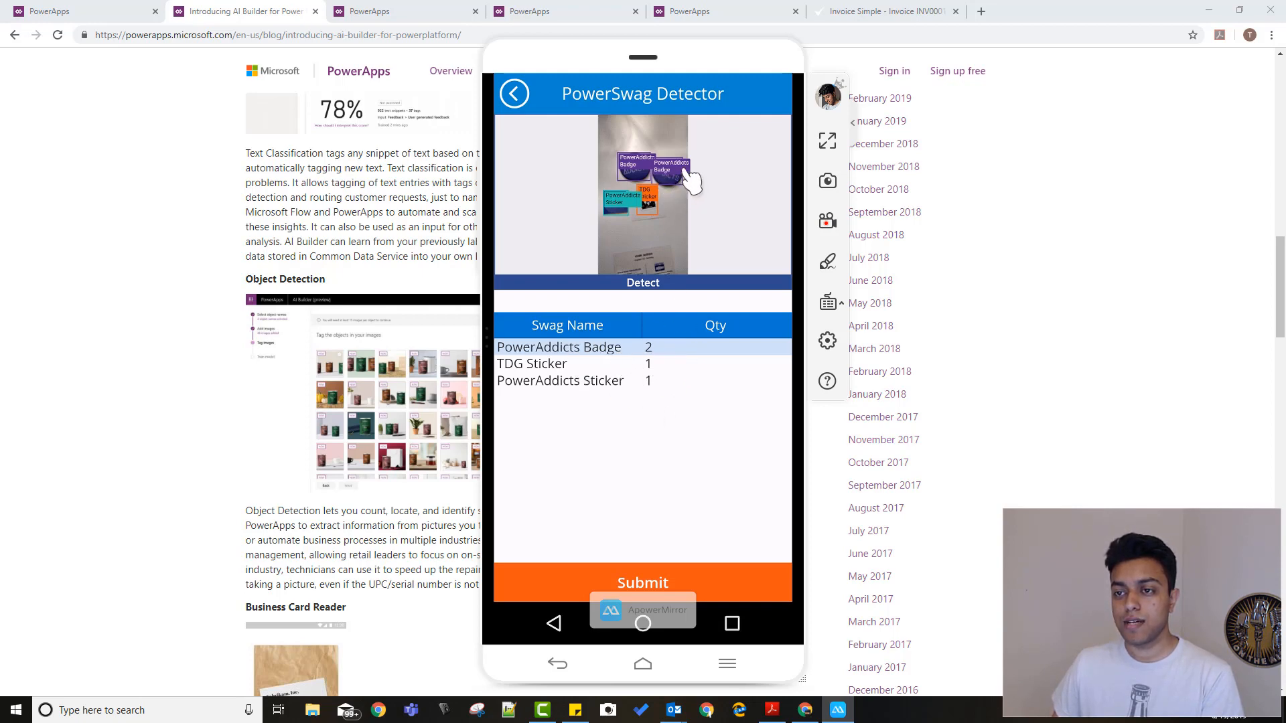
pyautogui.moveTo(677, 197)
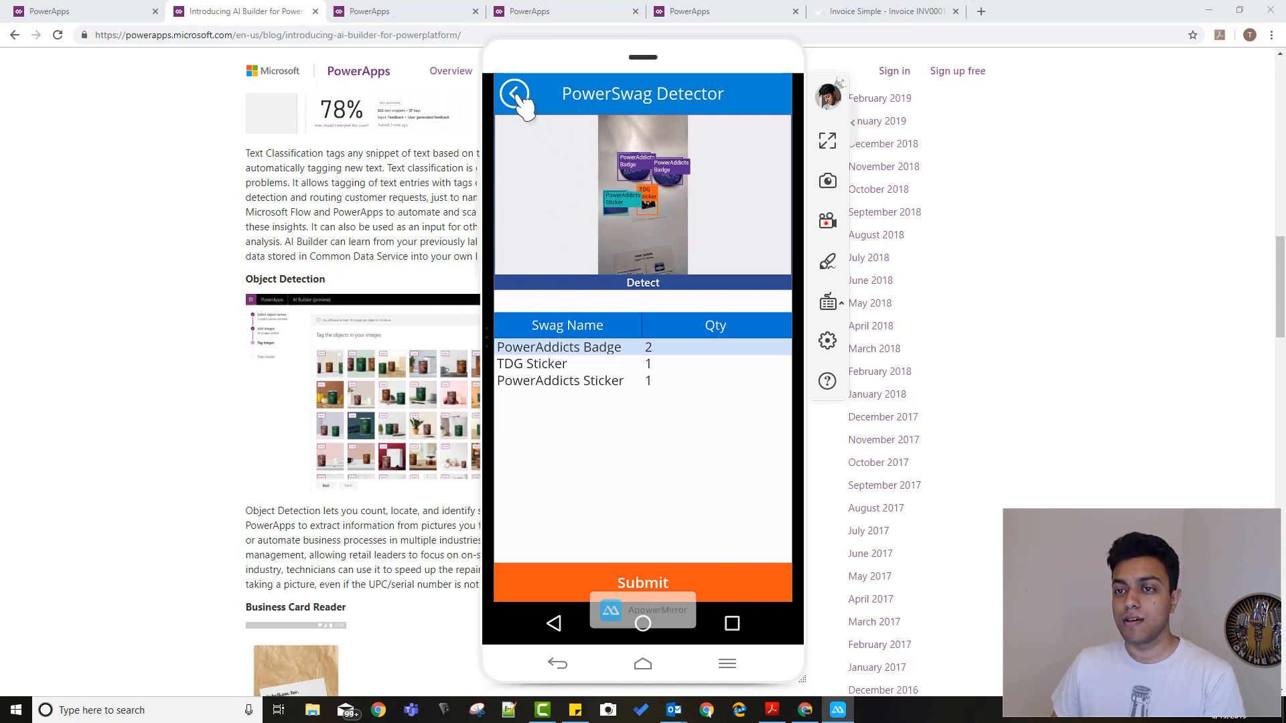
pyautogui.click(513, 92)
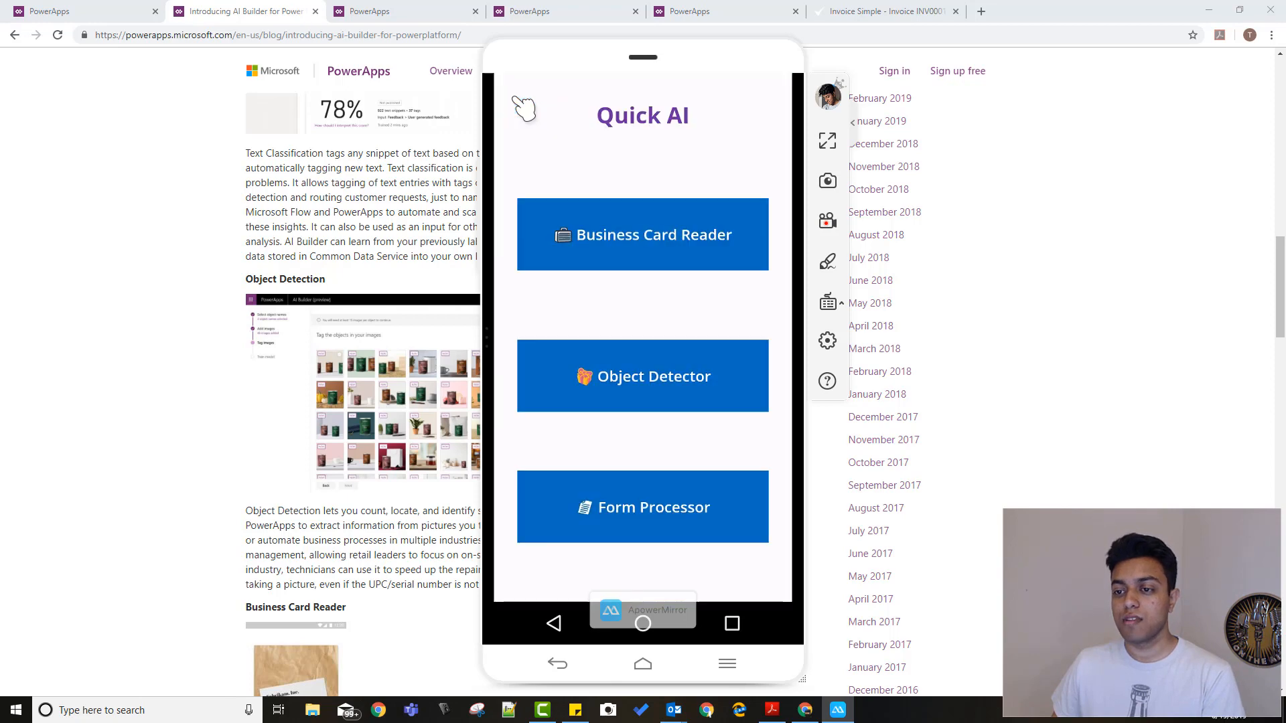
pyautogui.moveTo(712, 503)
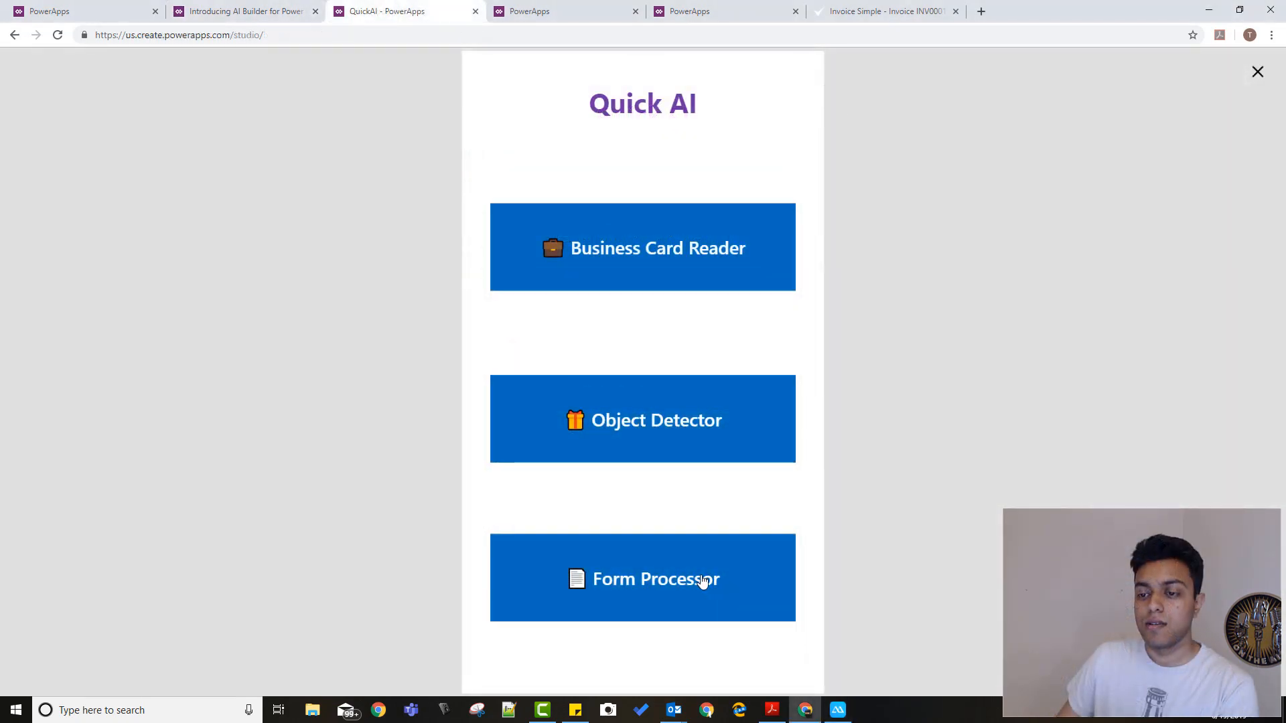
# Load the INV0001 invoice PDF from Downloads into the Form Processor and let Analyze extract its fields
pyautogui.click(642, 578)
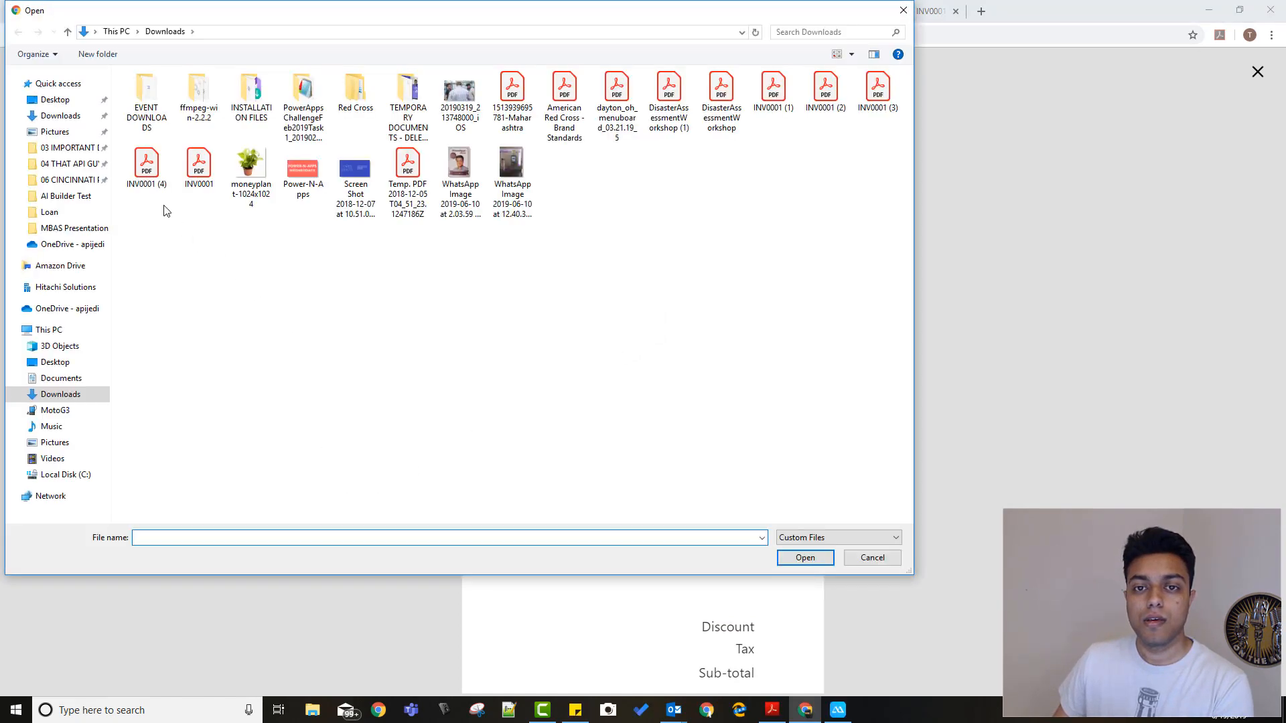
pyautogui.click(804, 558)
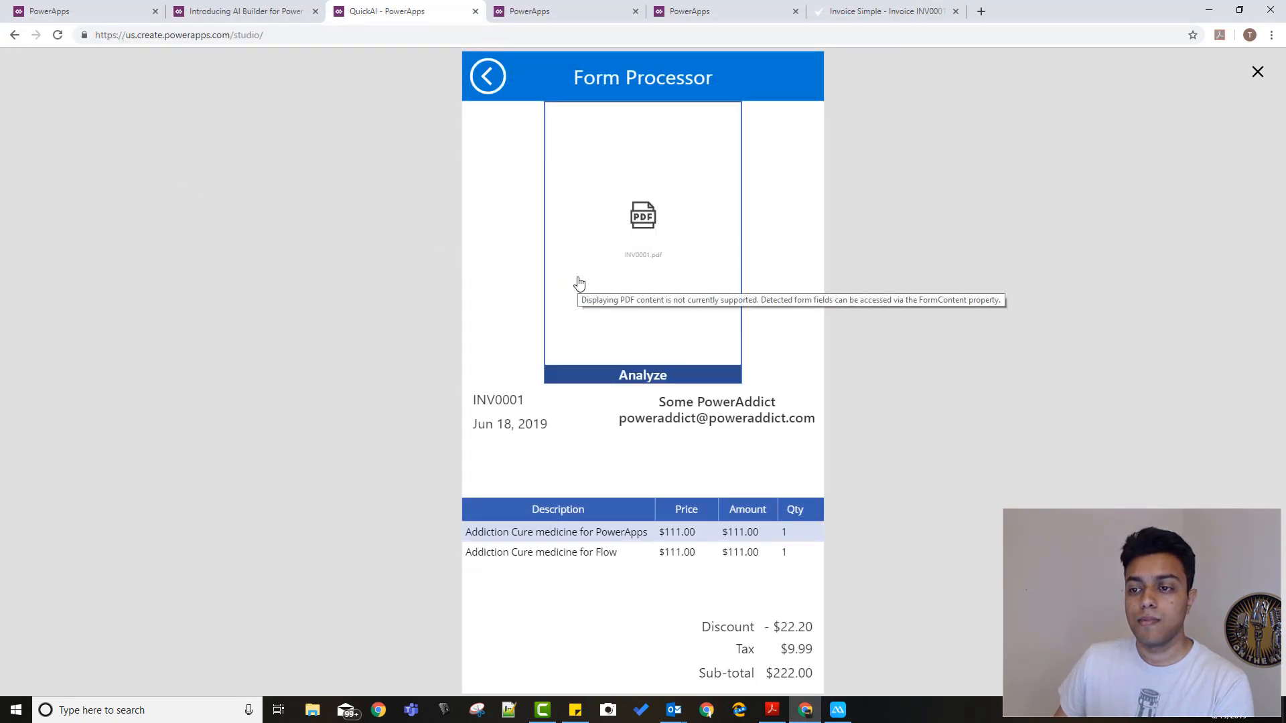
pyautogui.moveTo(554, 433)
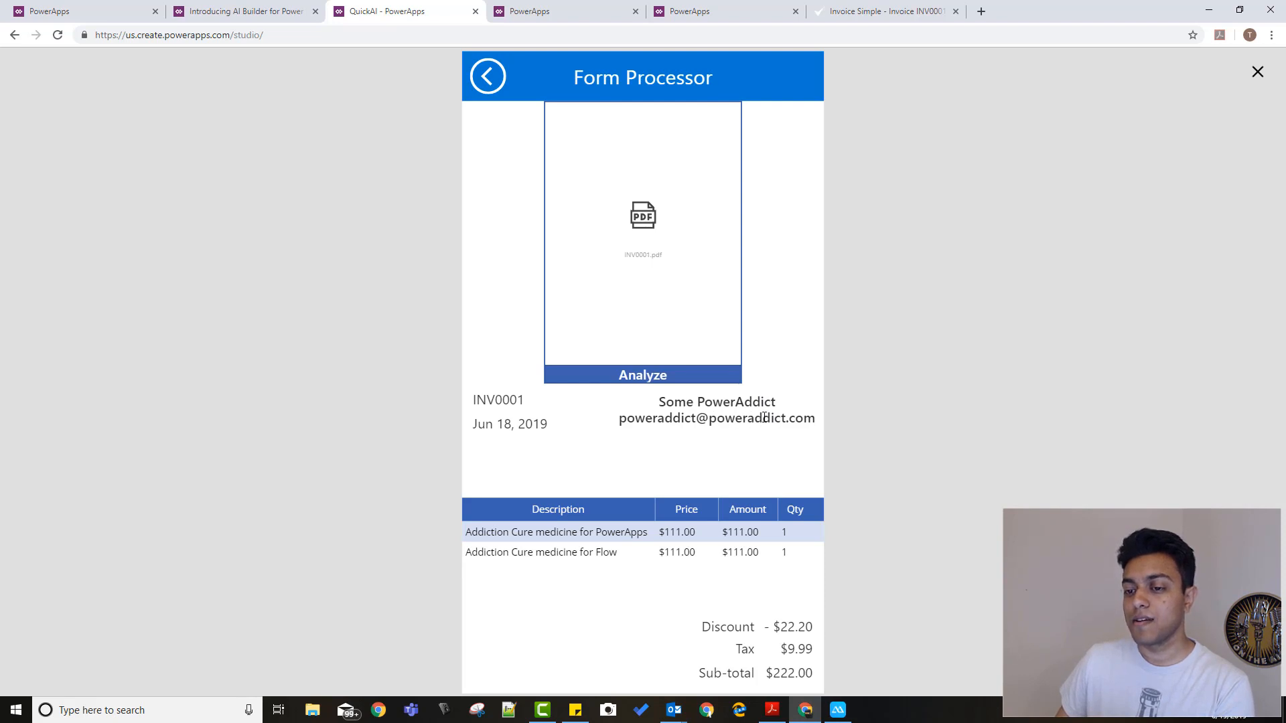
pyautogui.moveTo(547, 589)
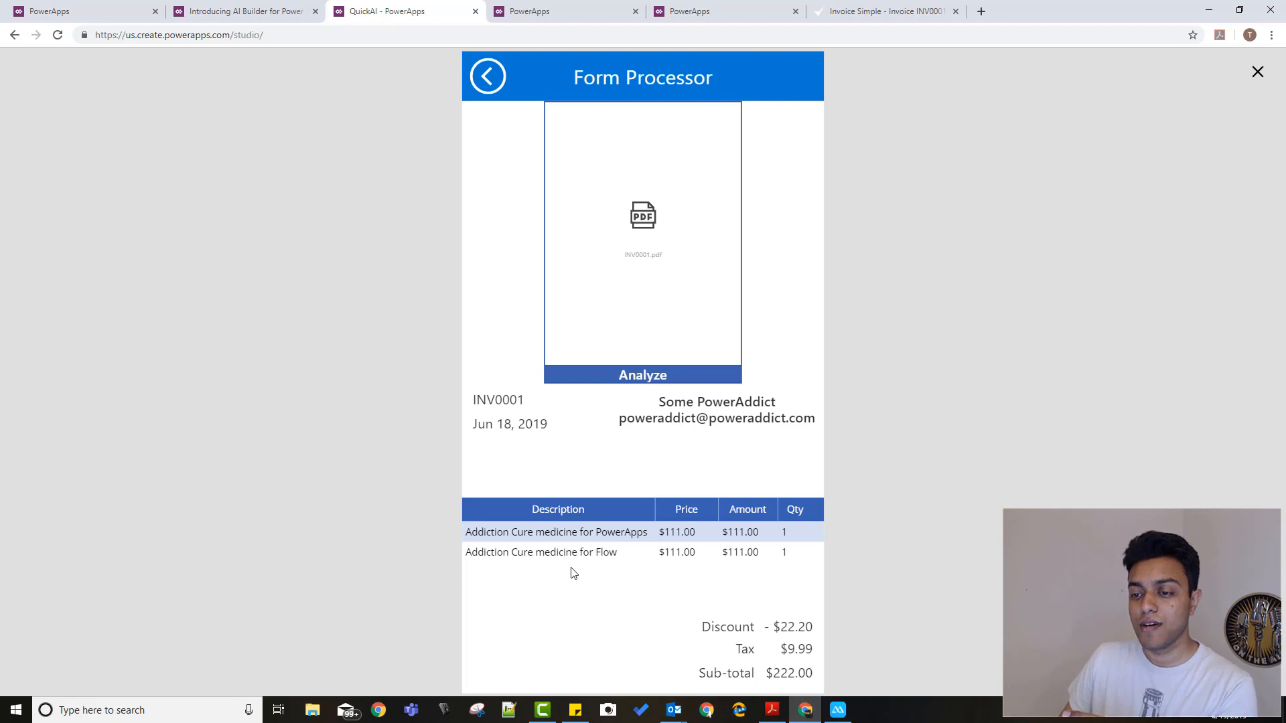
pyautogui.moveTo(657, 588)
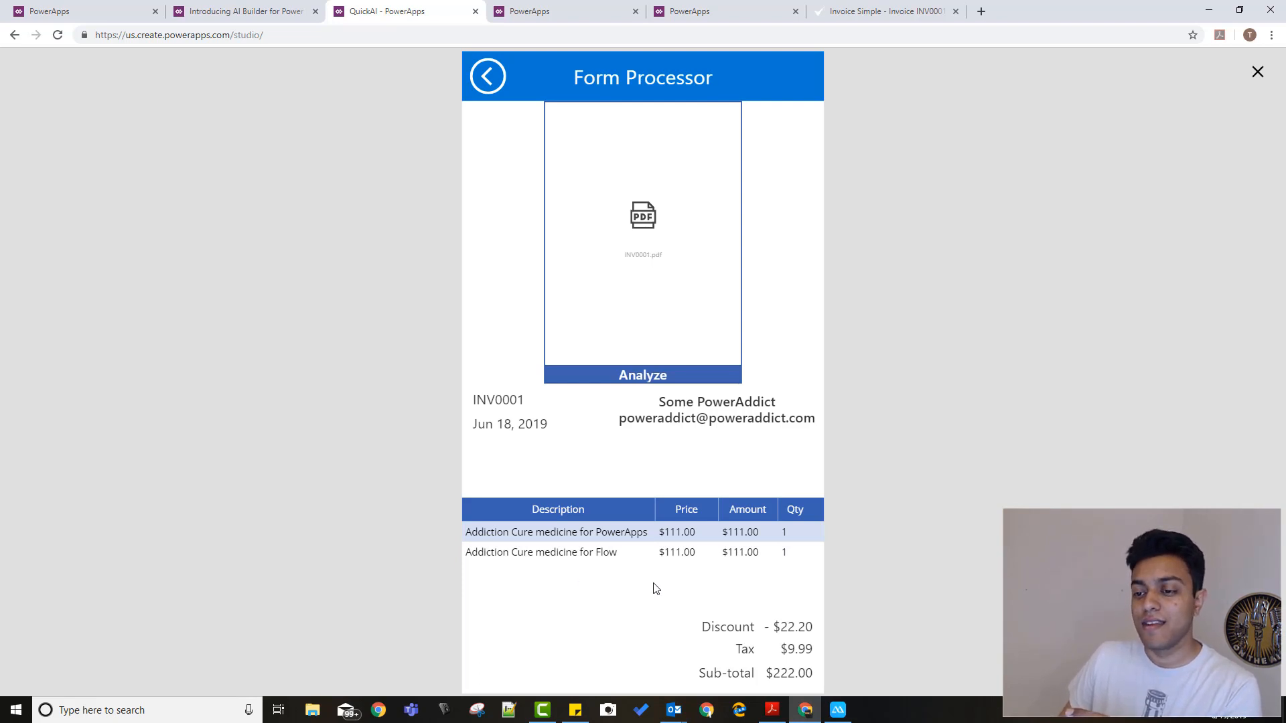
pyautogui.moveTo(606, 580)
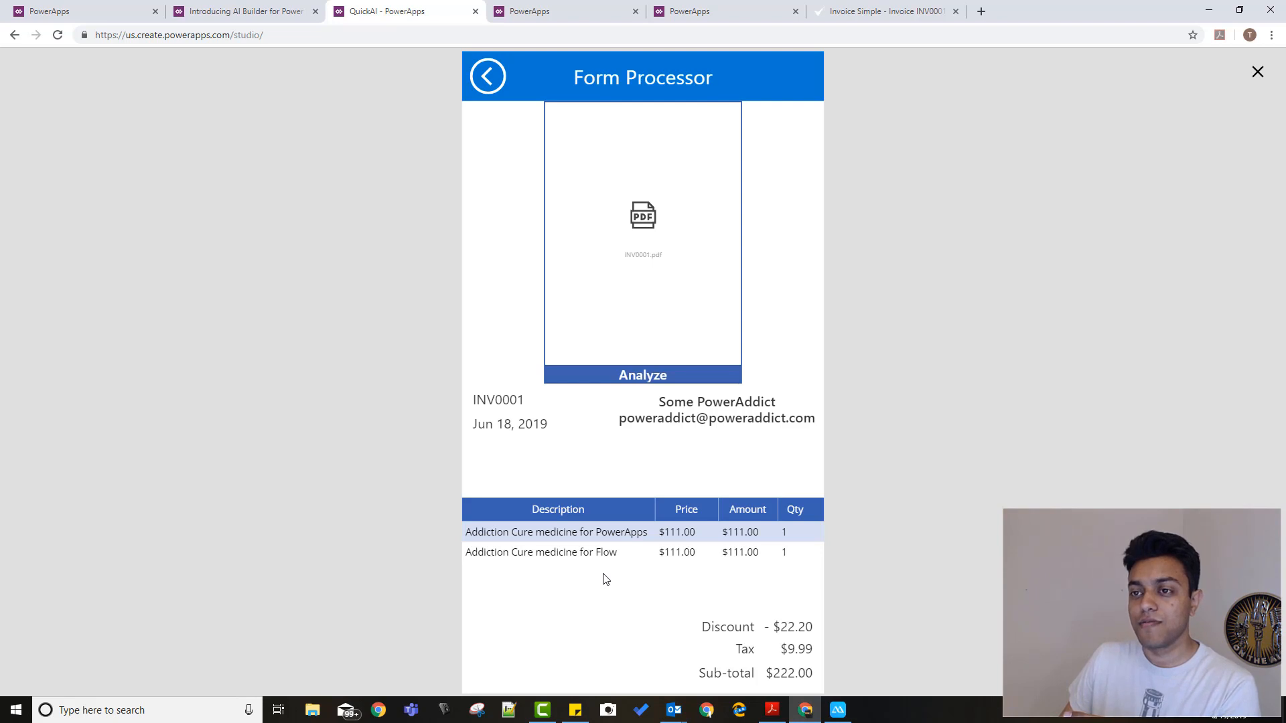
pyautogui.click(770, 710)
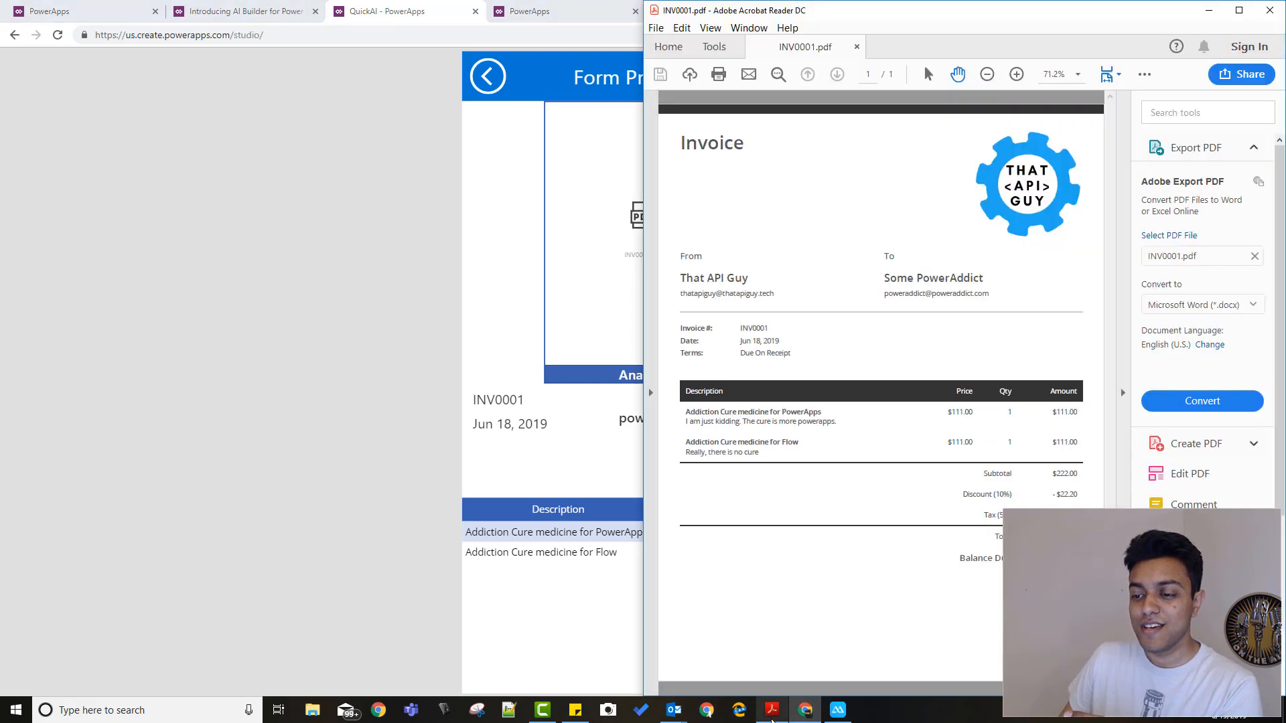
pyautogui.moveTo(1122, 390)
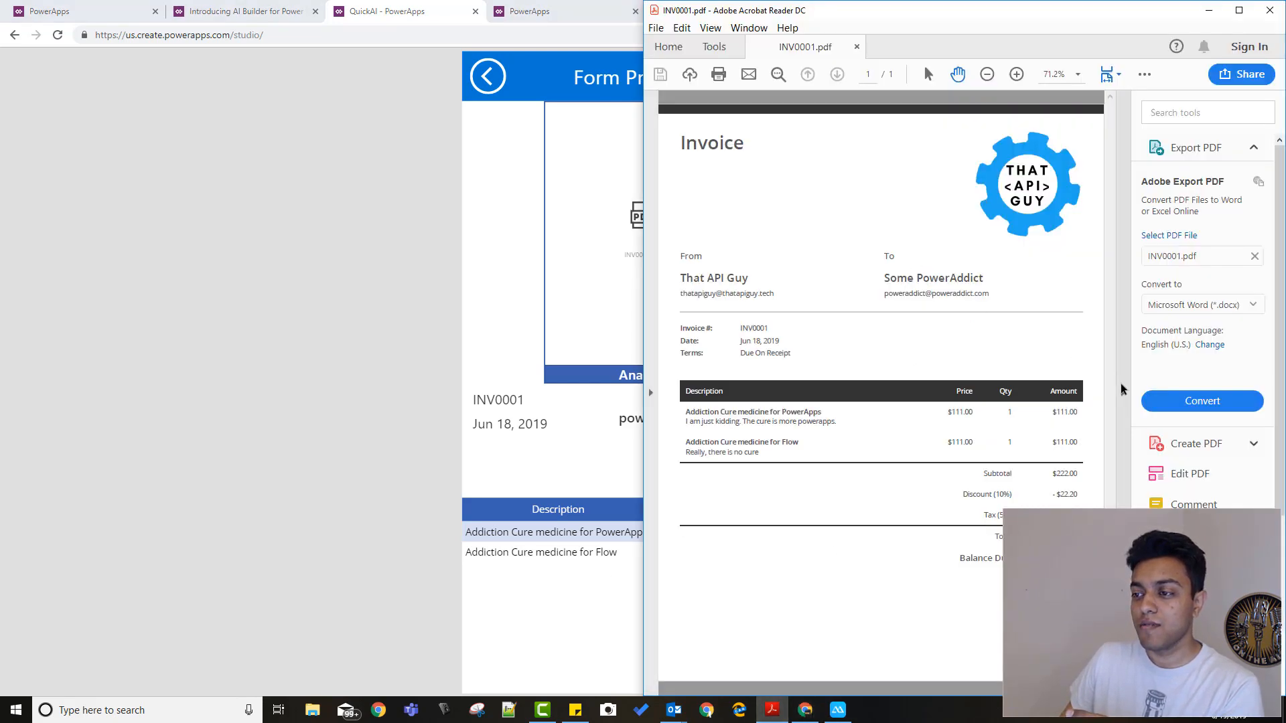
pyautogui.click(1016, 74)
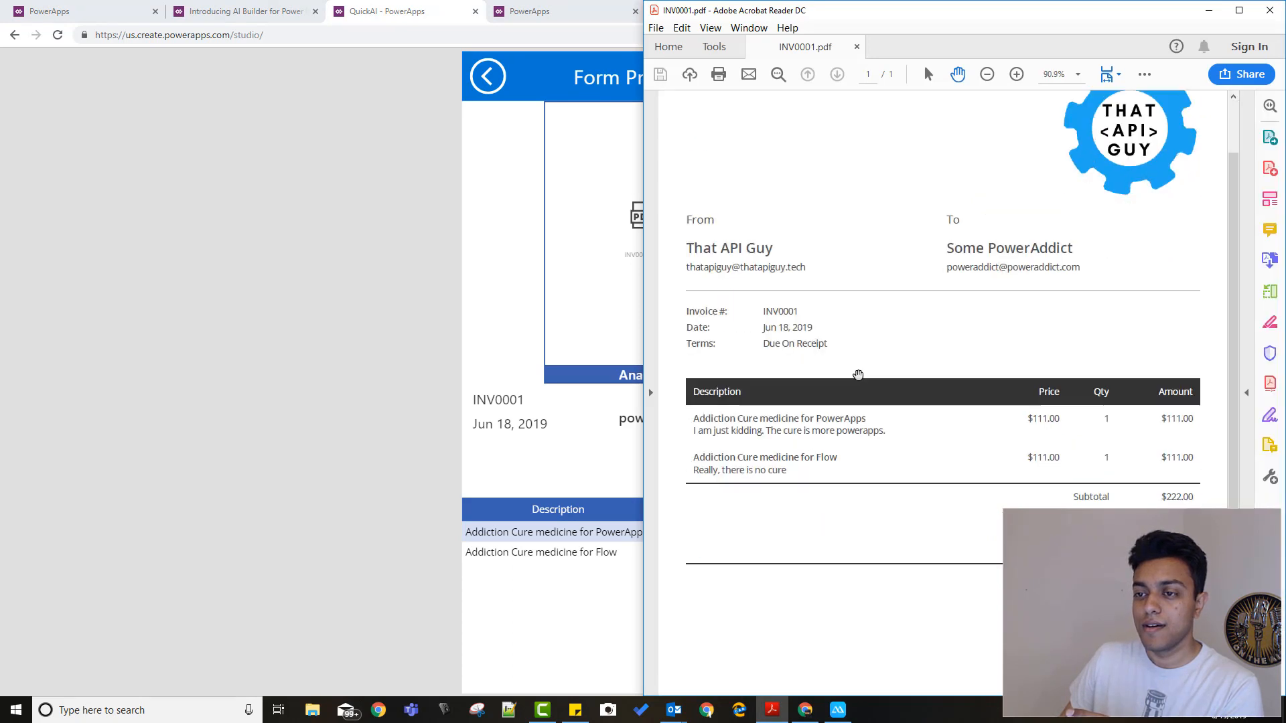
pyautogui.scroll(-3)
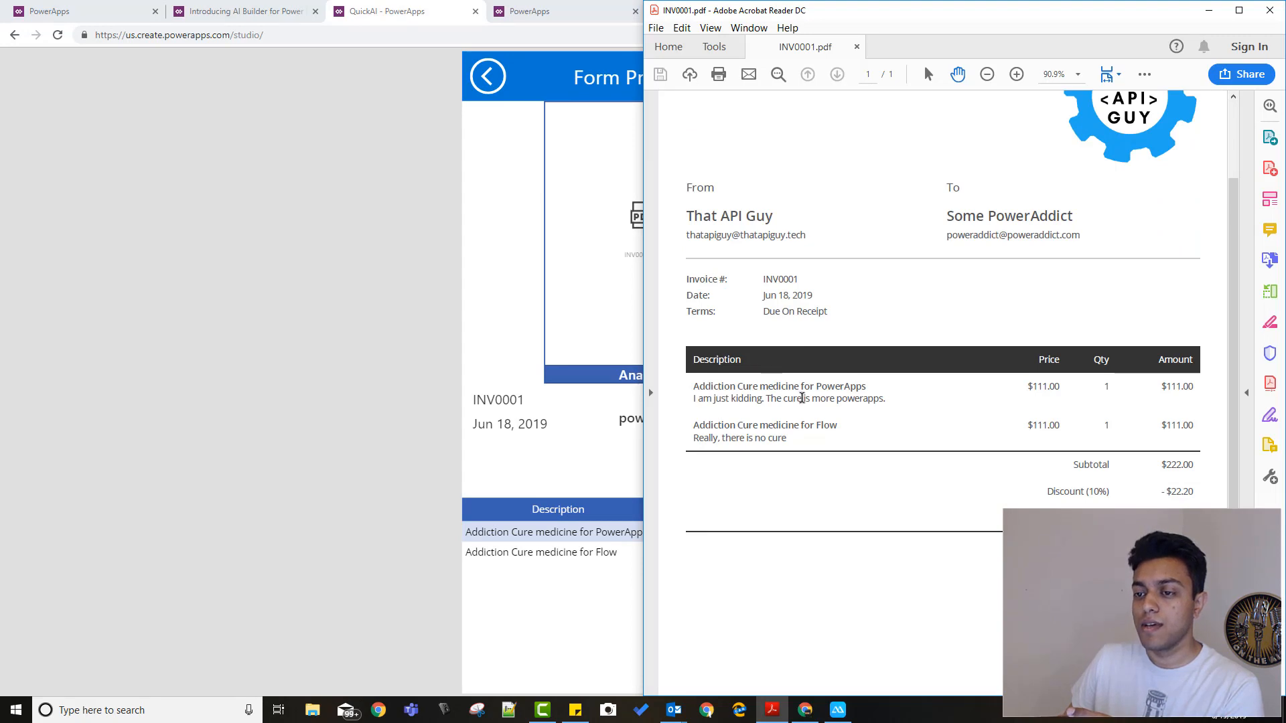
pyautogui.moveTo(801, 405)
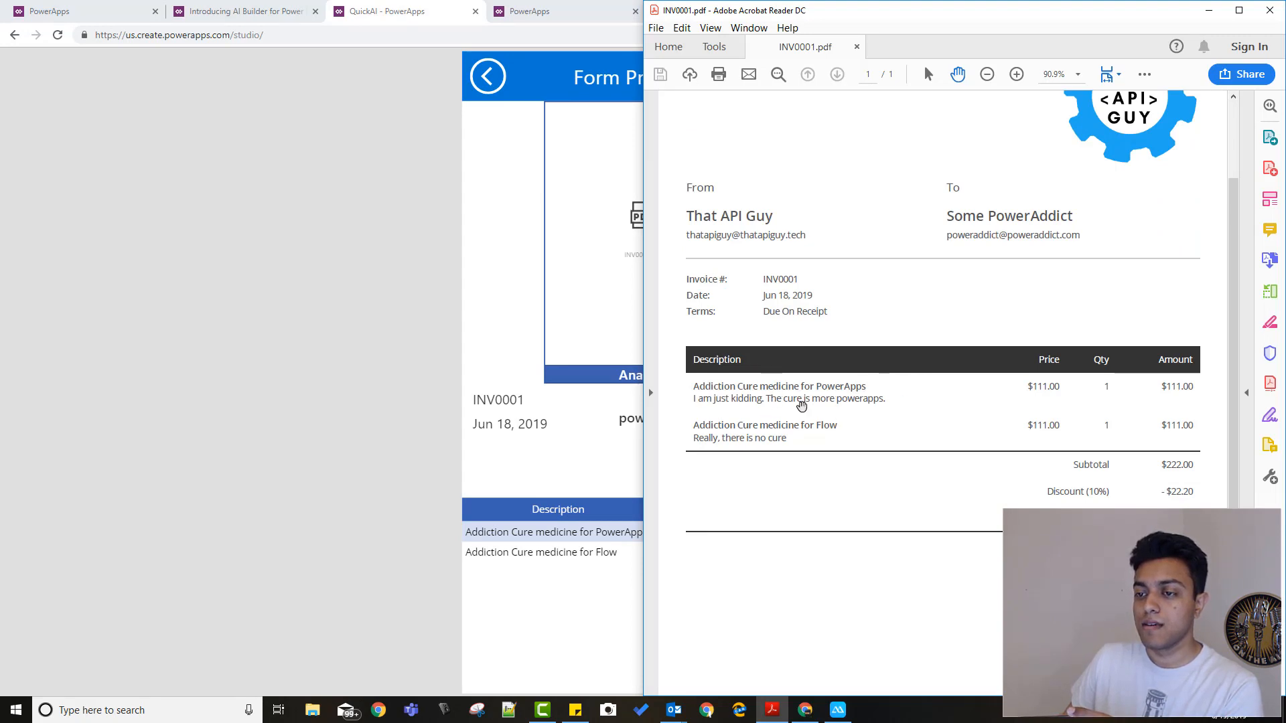
pyautogui.moveTo(1185, 429)
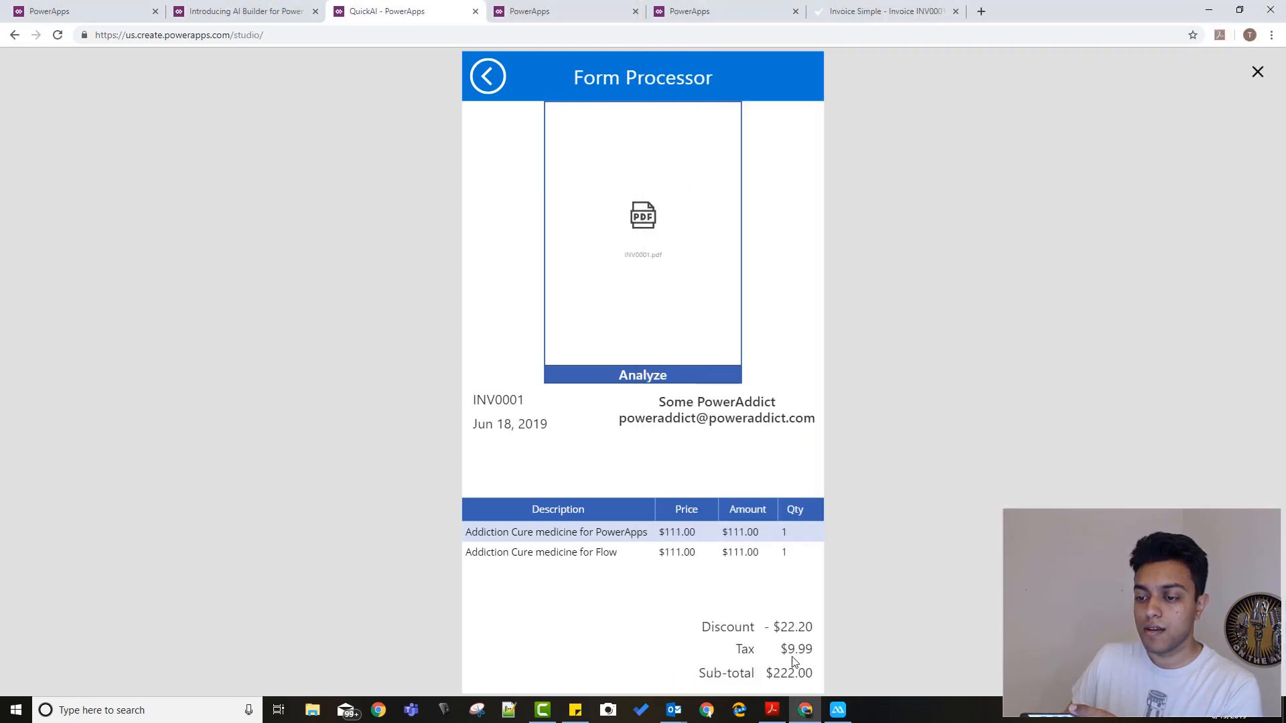
pyautogui.moveTo(507, 129)
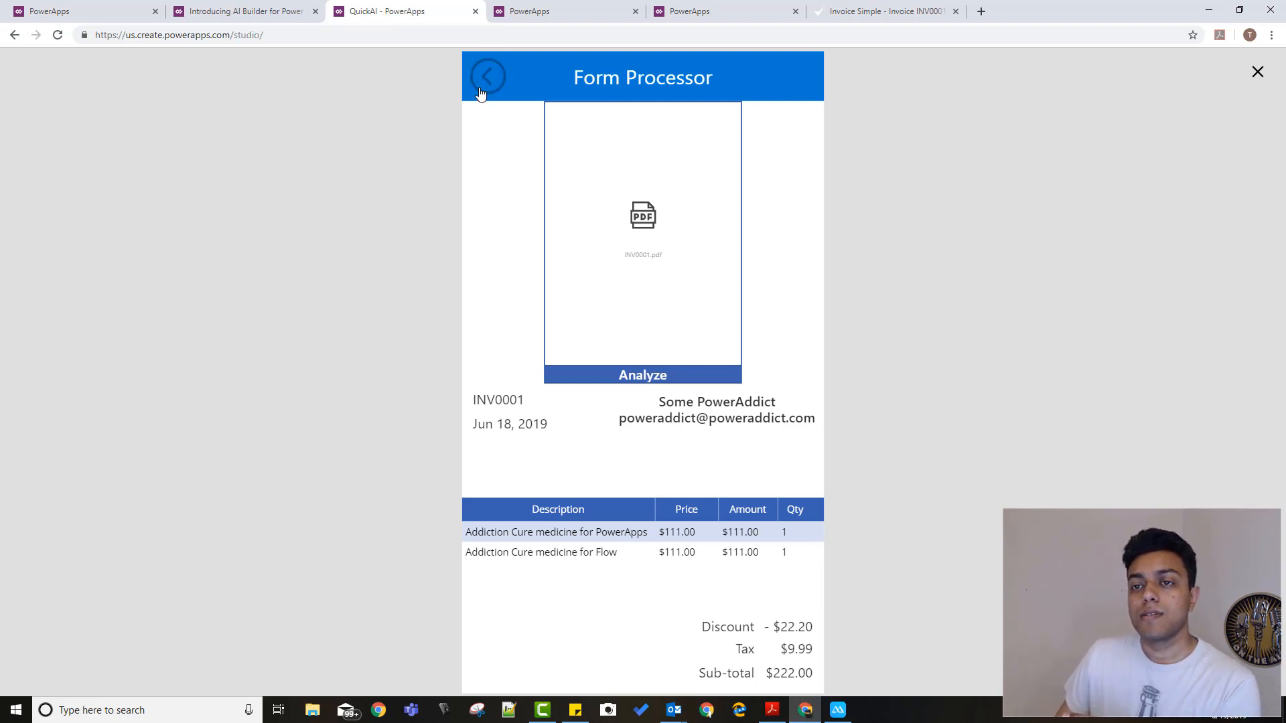
# Return from the Form Processor to the Quick AI home screen
pyautogui.click(487, 75)
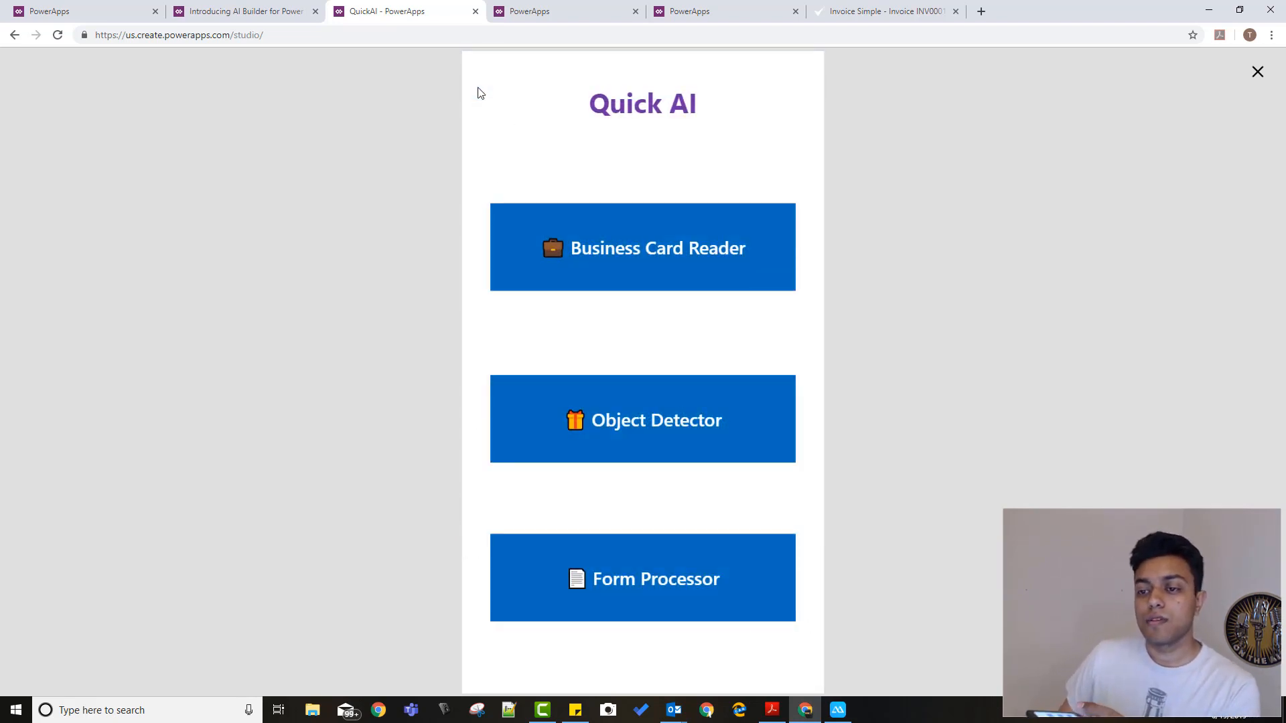
pyautogui.moveTo(472, 96)
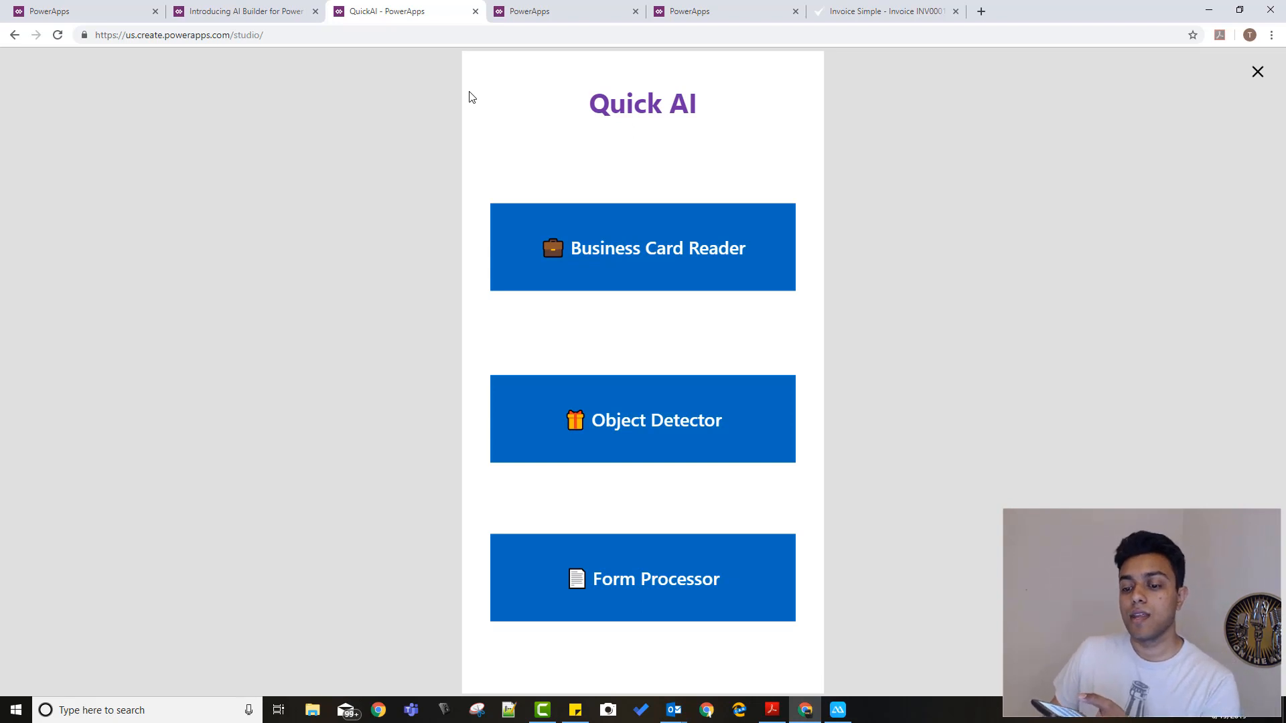